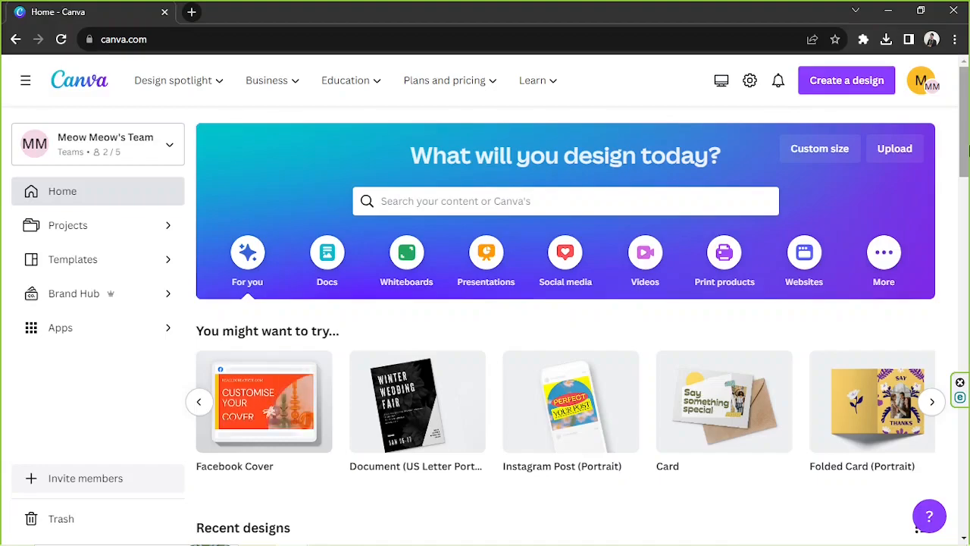
mouse_move(894, 193)
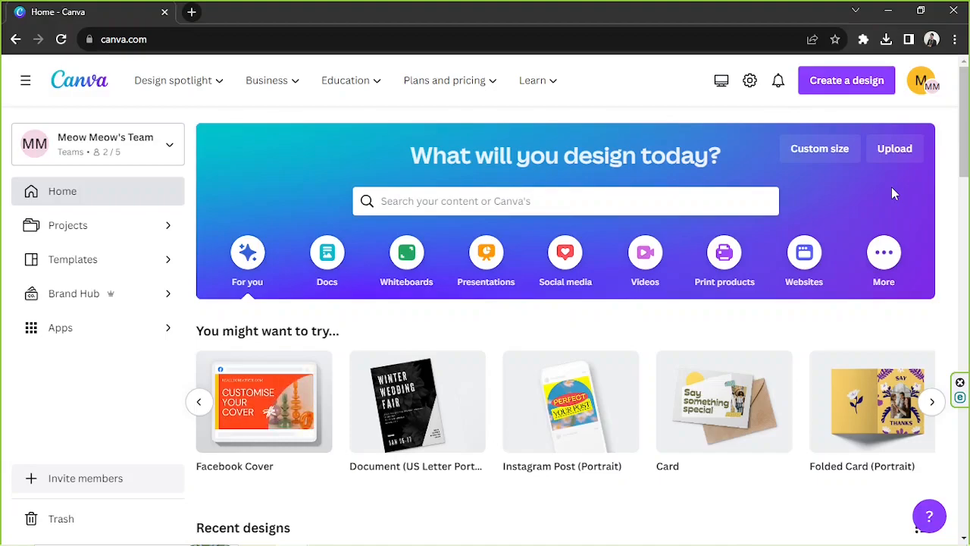
mouse_move(870, 210)
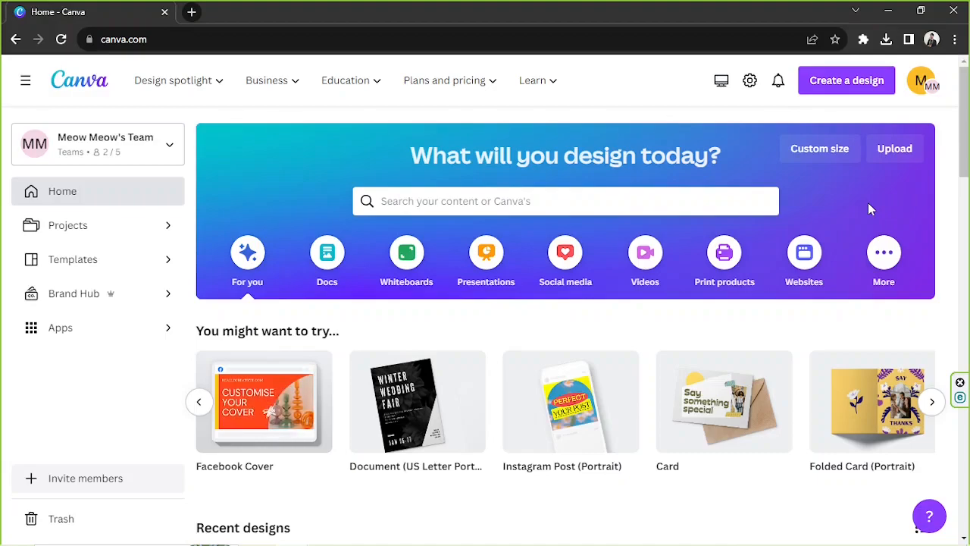
mouse_move(813, 148)
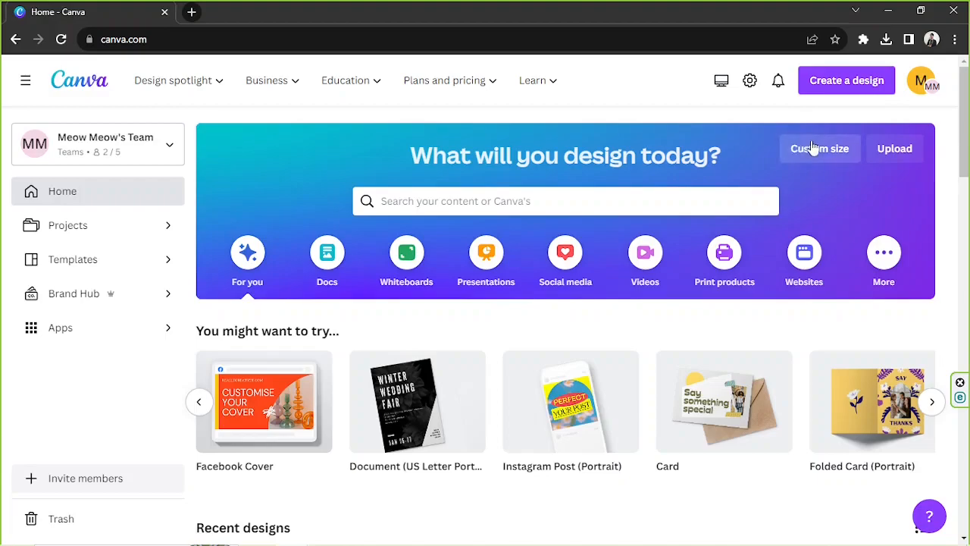
Create a custom-size 1080 × 1080 px design
click(820, 148)
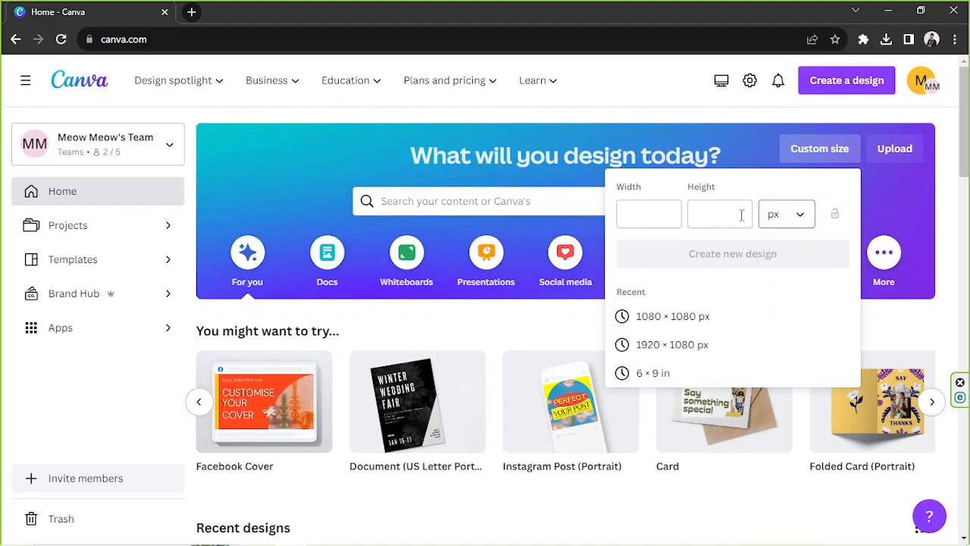
text(1080)
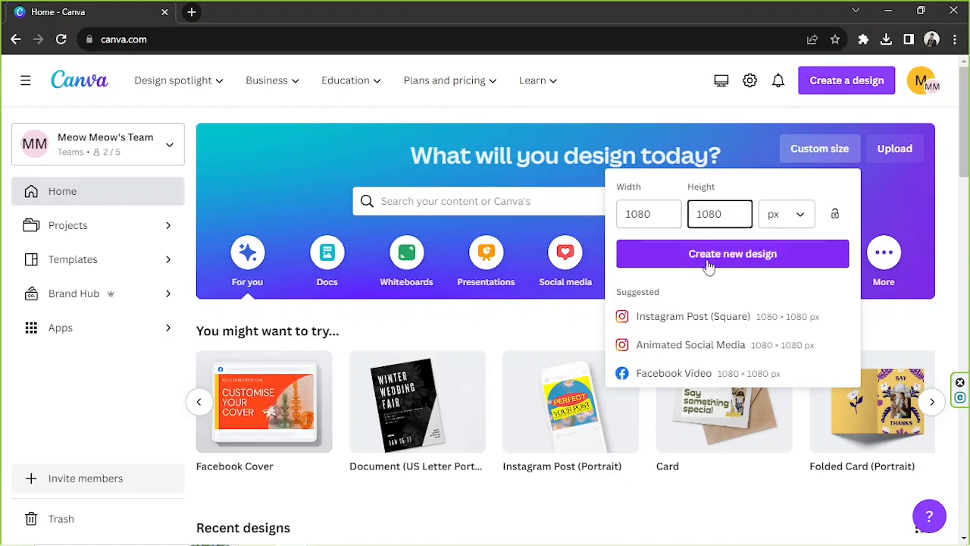
click(732, 254)
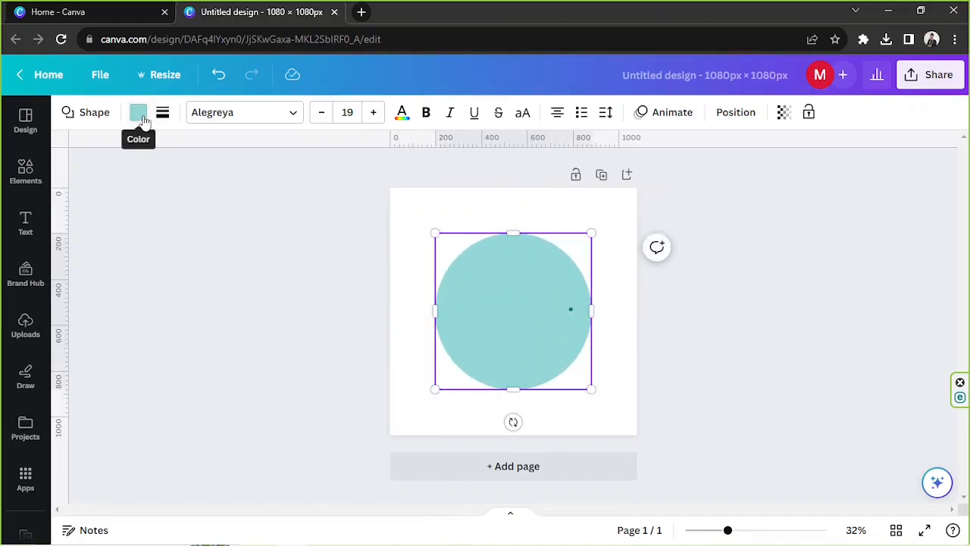
Recolour the circle to brown (#6D5342) in the colour picker
click(138, 112)
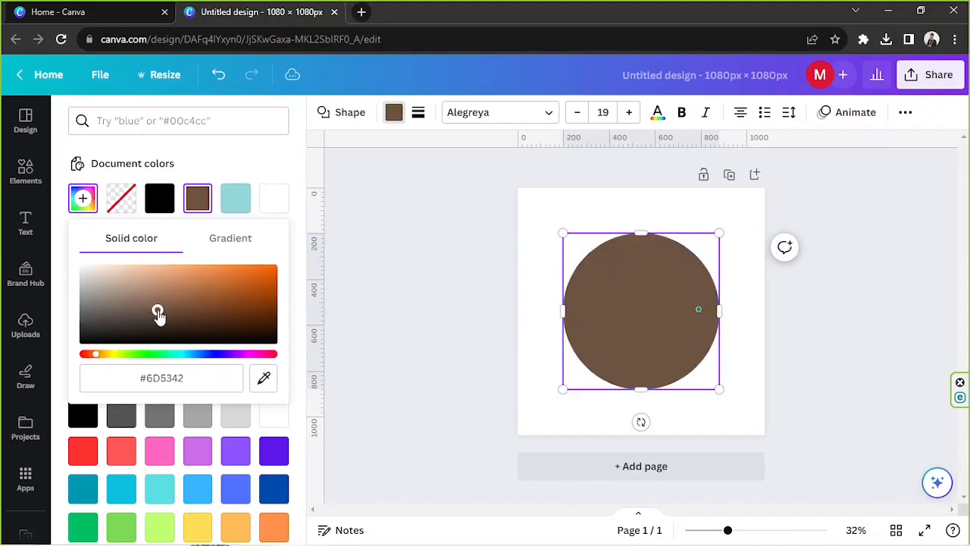
drag(159, 313, 116, 313)
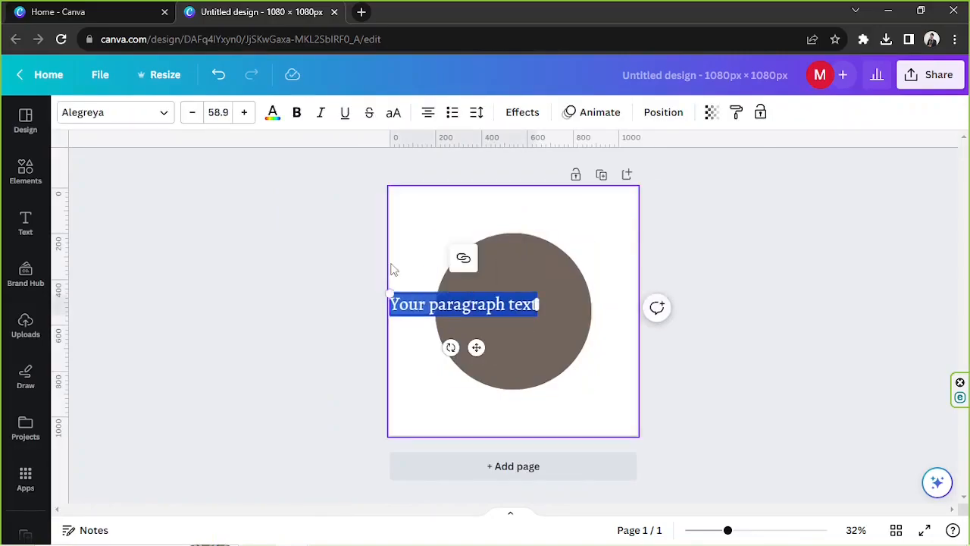
Type 'MY' on the circle and make it white
text(MY)
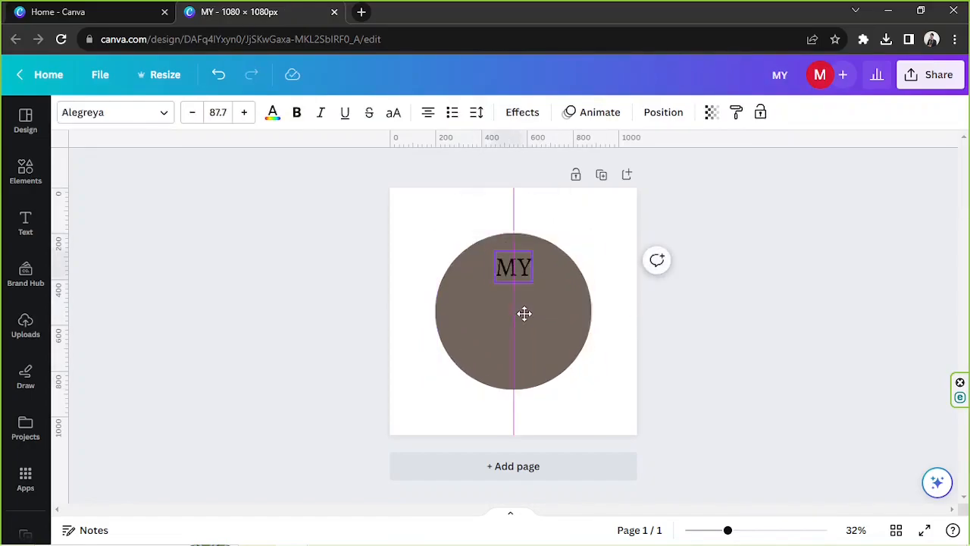
click(514, 267)
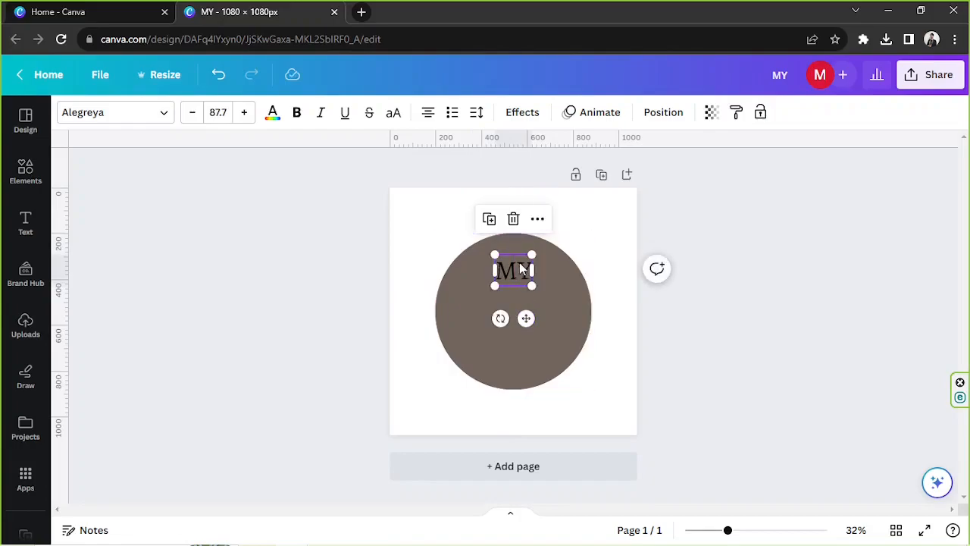
click(272, 112)
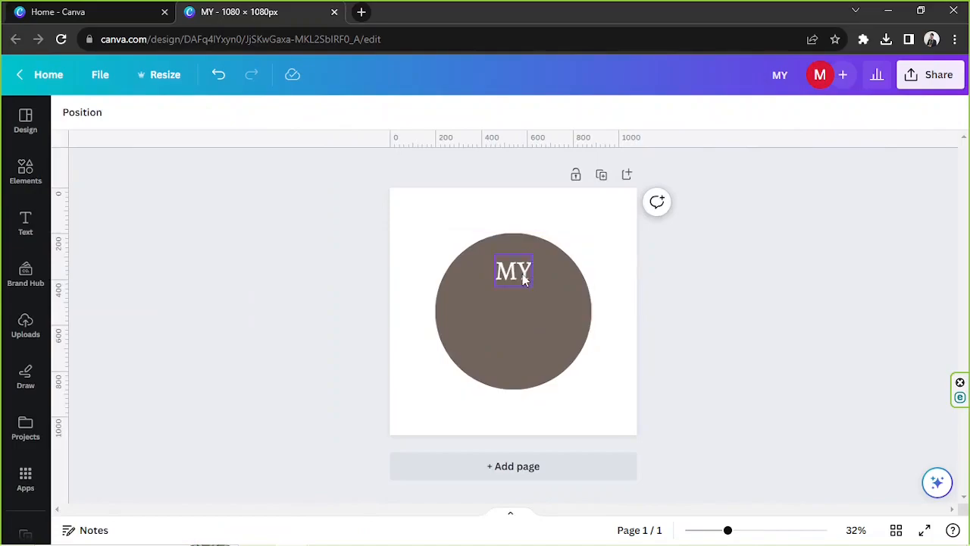
Duplicate MY, move the copy below it and change it to 'Candle'
click(514, 272)
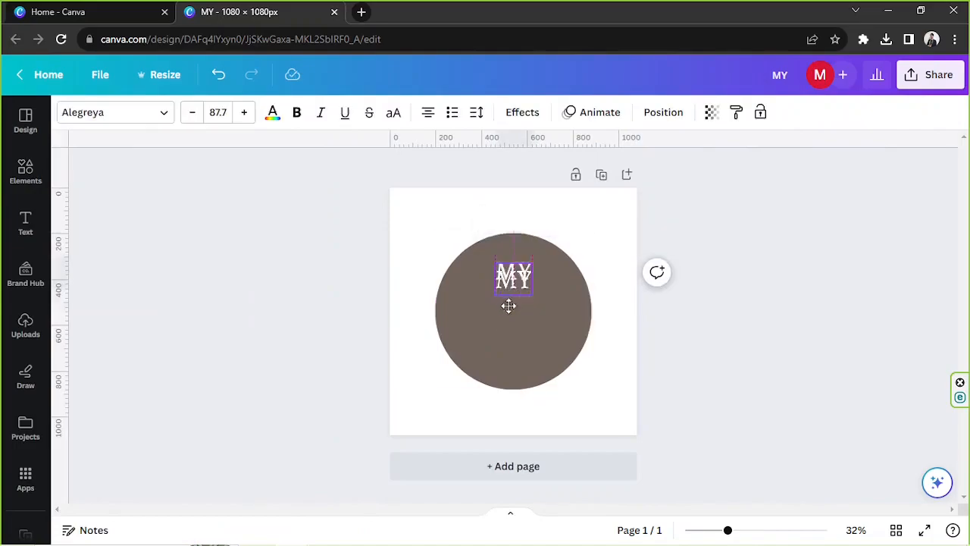
drag(513, 277, 495, 319)
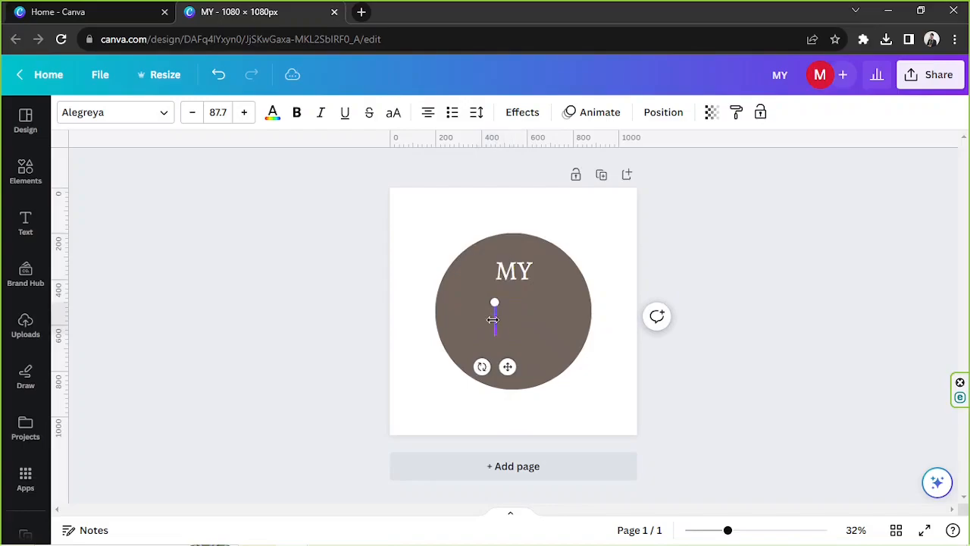
text(Candle)
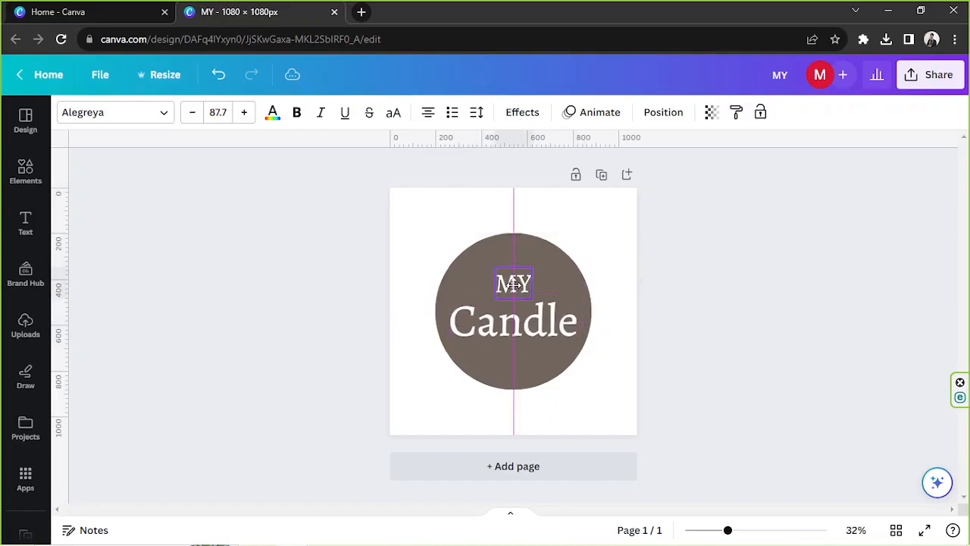
click(513, 284)
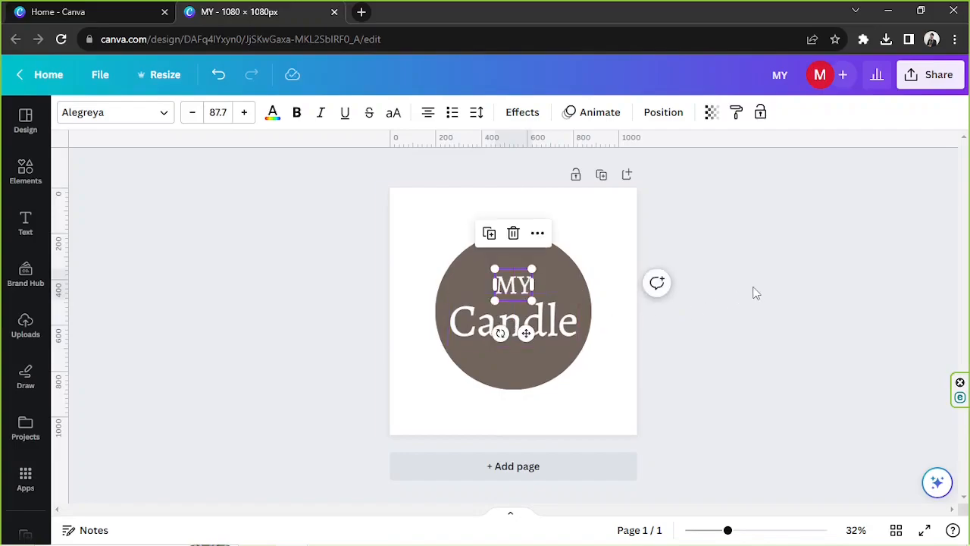
click(705, 292)
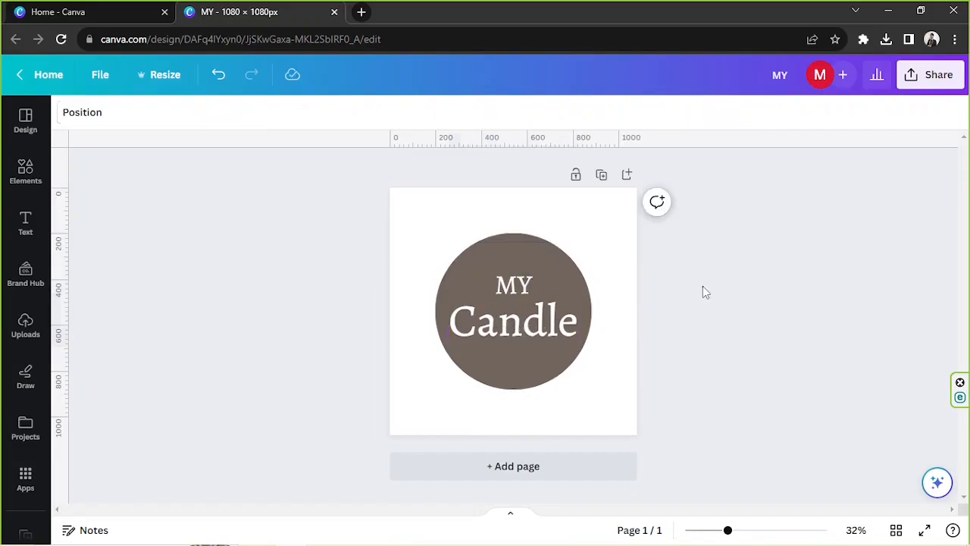
click(514, 311)
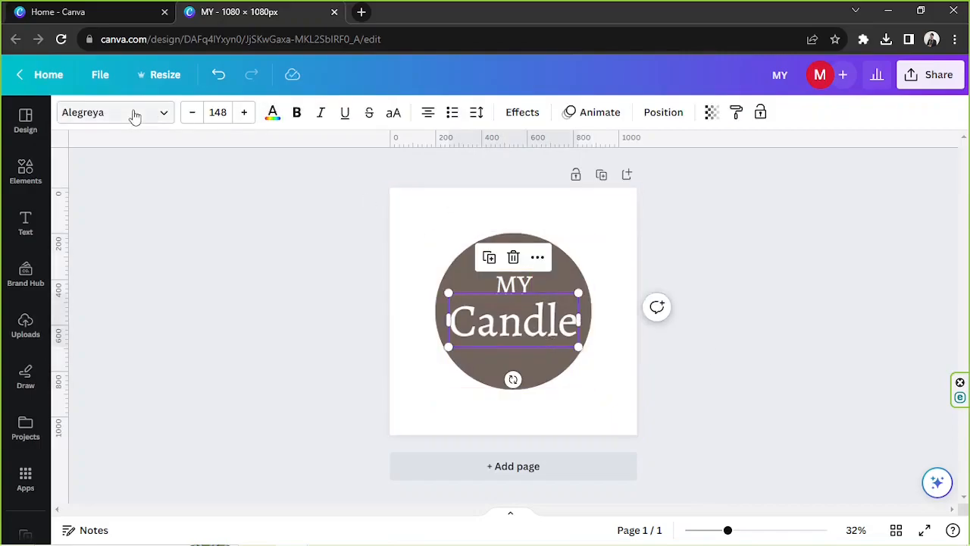
Try Themysion, then set 'Candle' in Alex Brush from a 'handwriting' font search
click(113, 112)
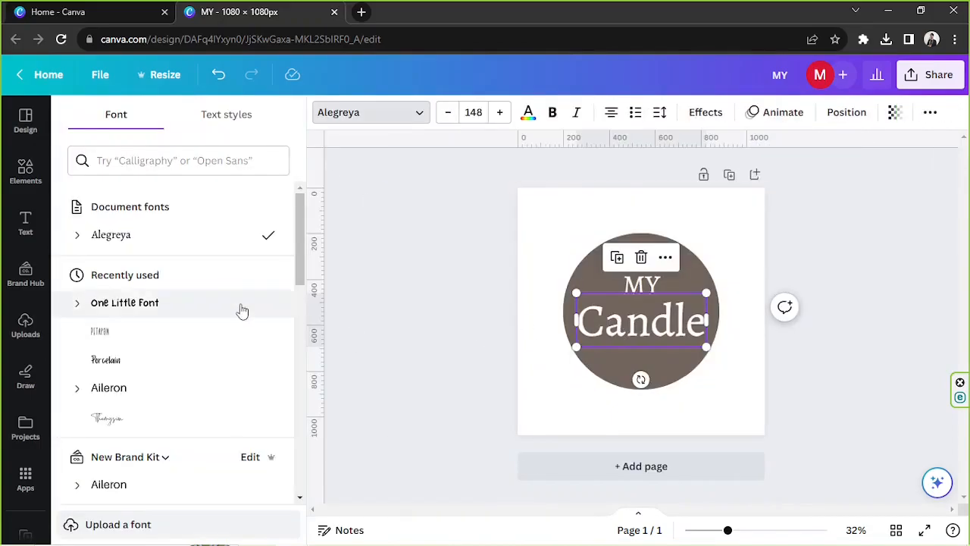
click(107, 417)
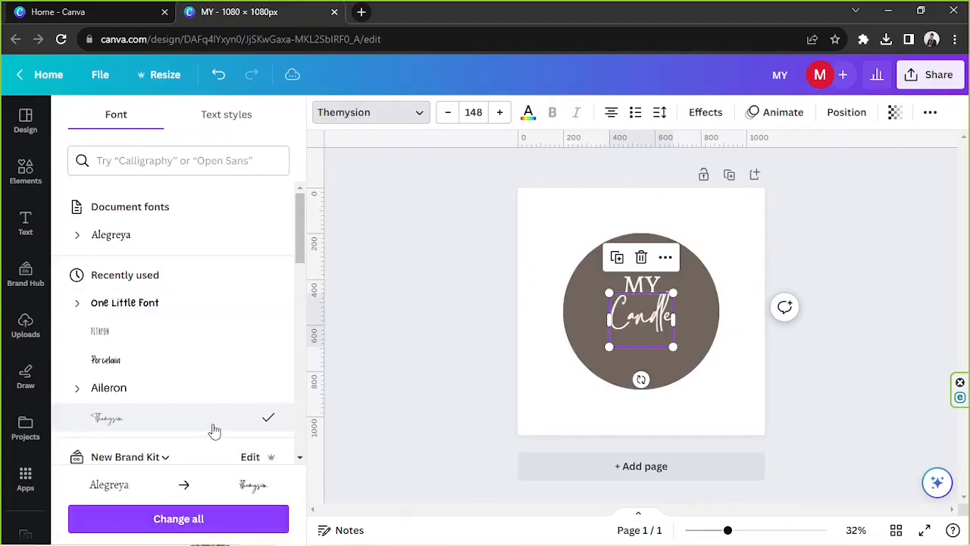
scroll(down, 3)
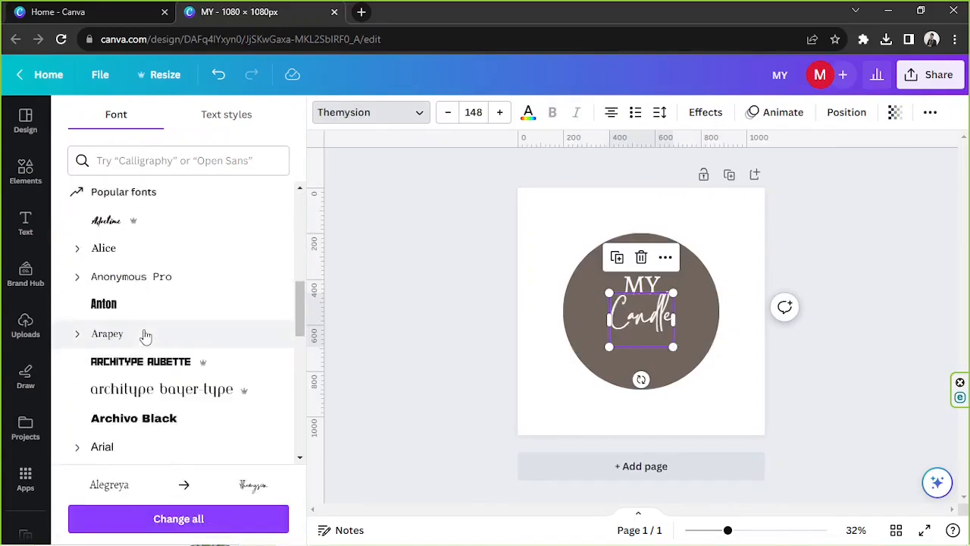
click(179, 160)
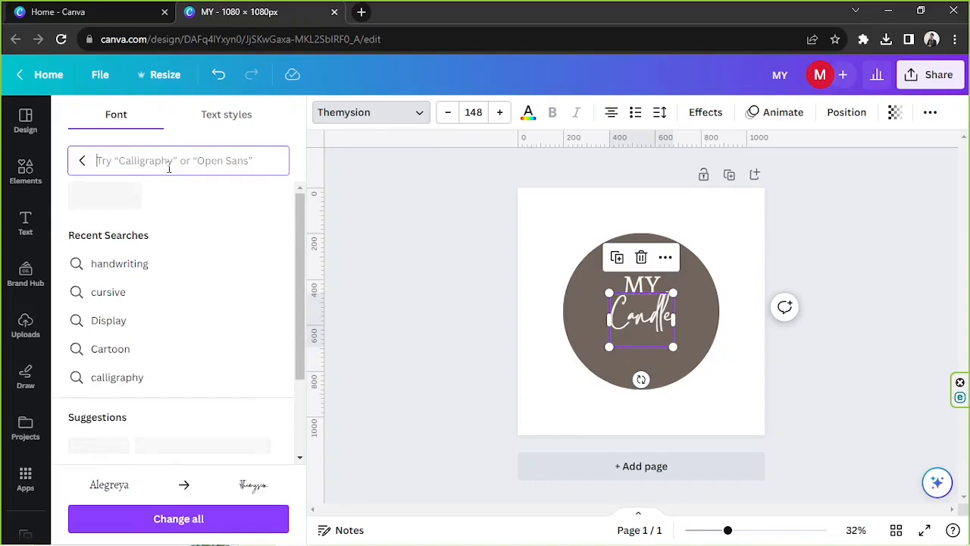
text(handwriting)
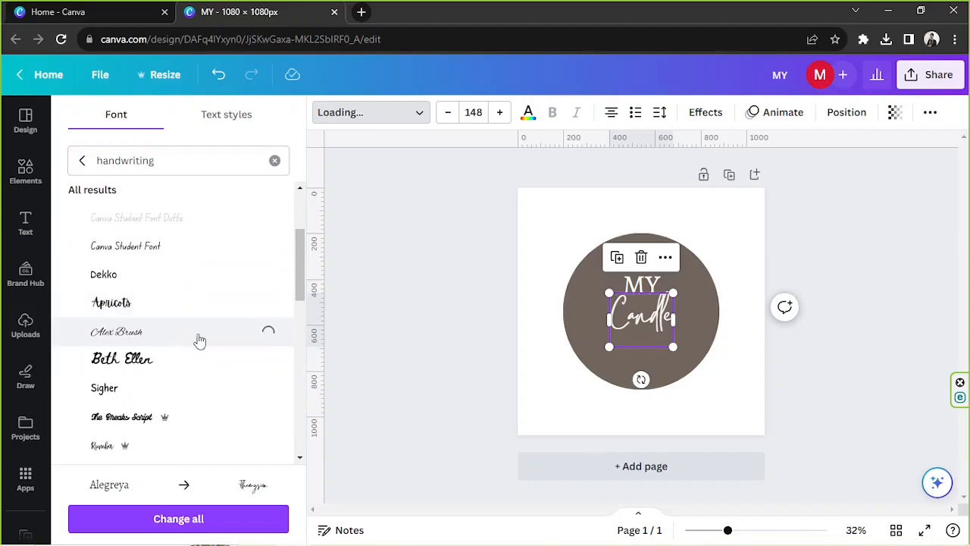
click(117, 331)
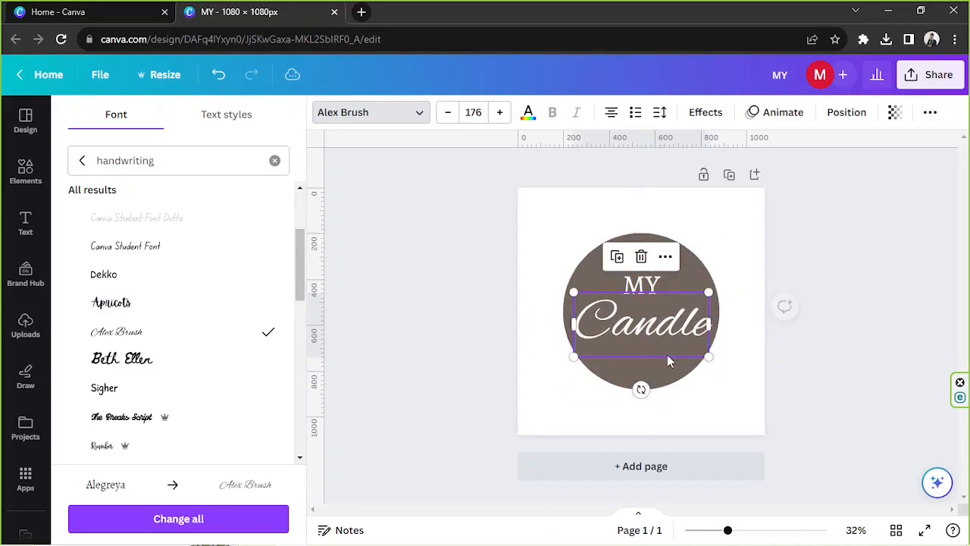
click(25, 173)
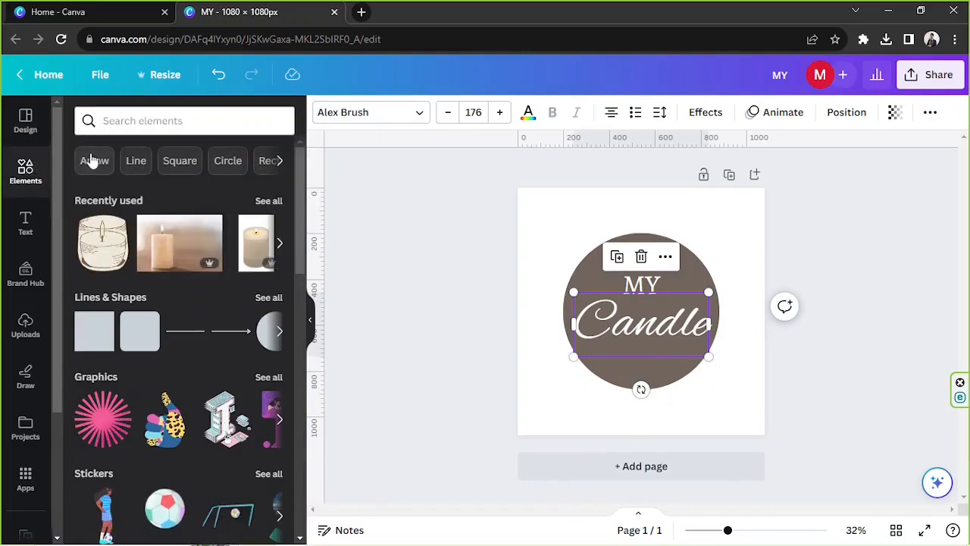
Search 'flower' graphics, add a purple daisy and try moving it backward
click(185, 121)
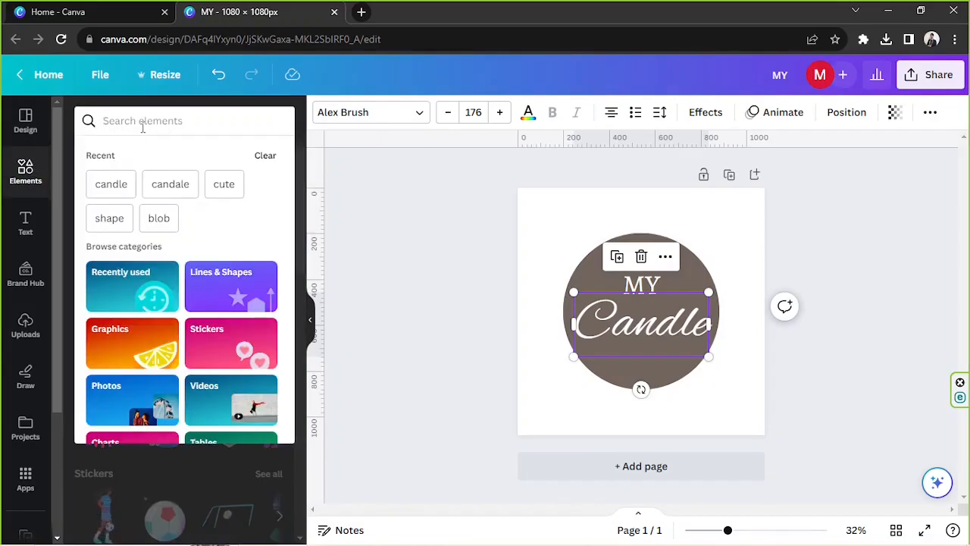
text(flower)
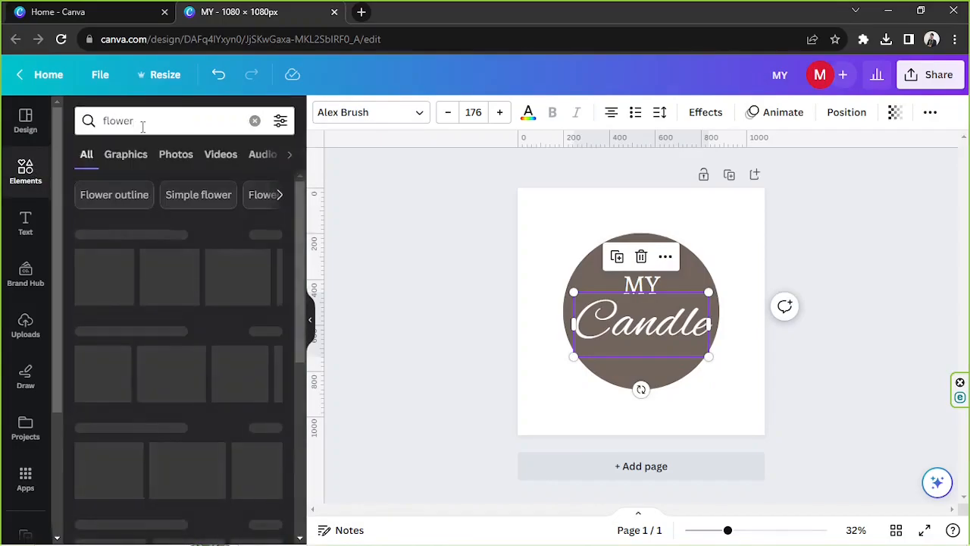
click(126, 154)
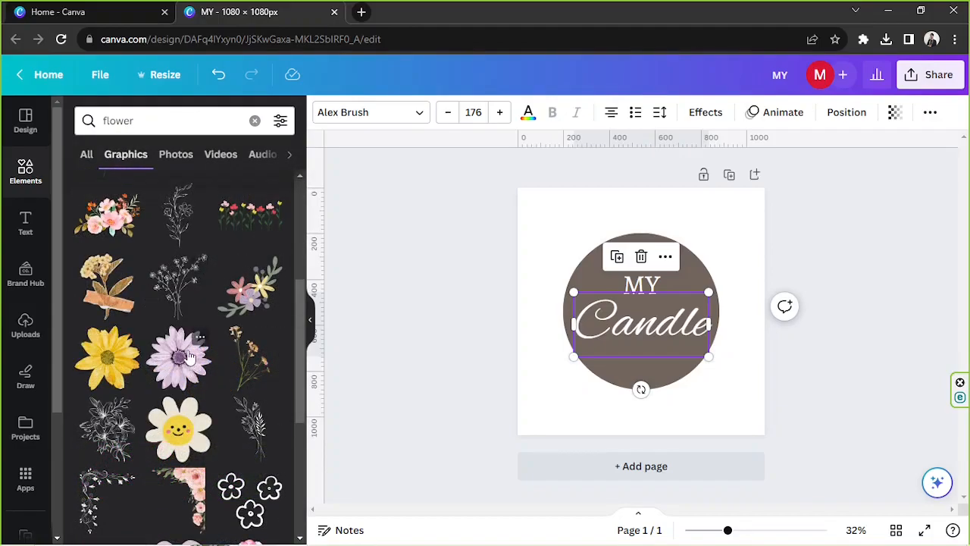
click(178, 356)
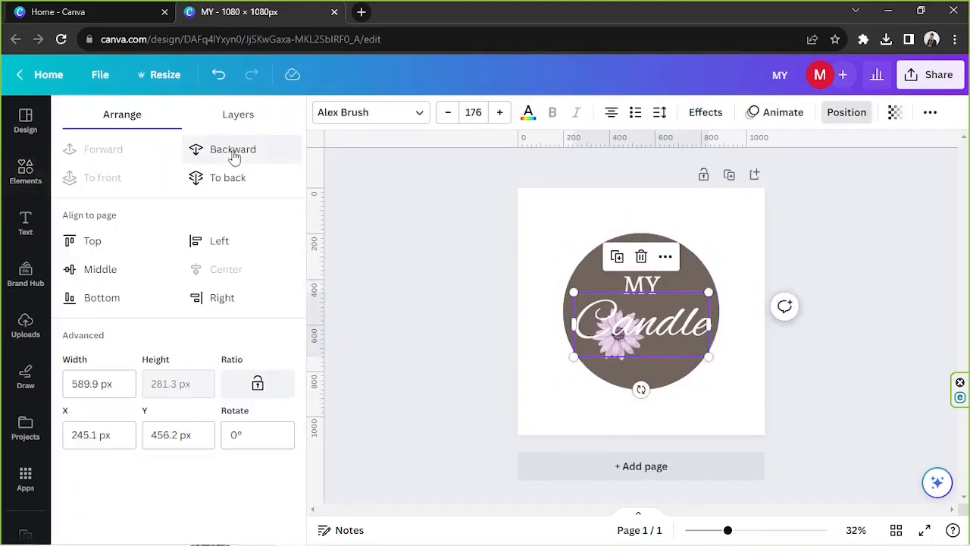
click(25, 173)
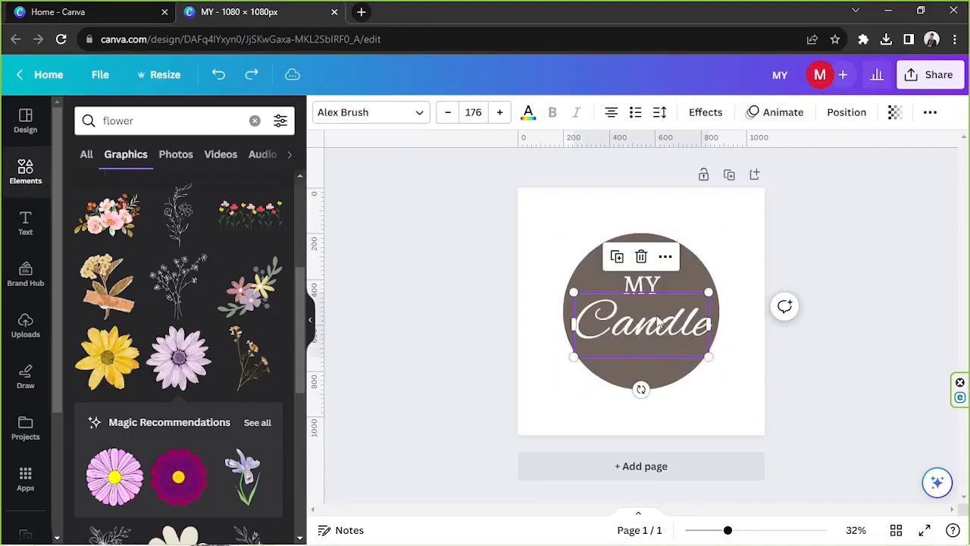
scroll(down, 3)
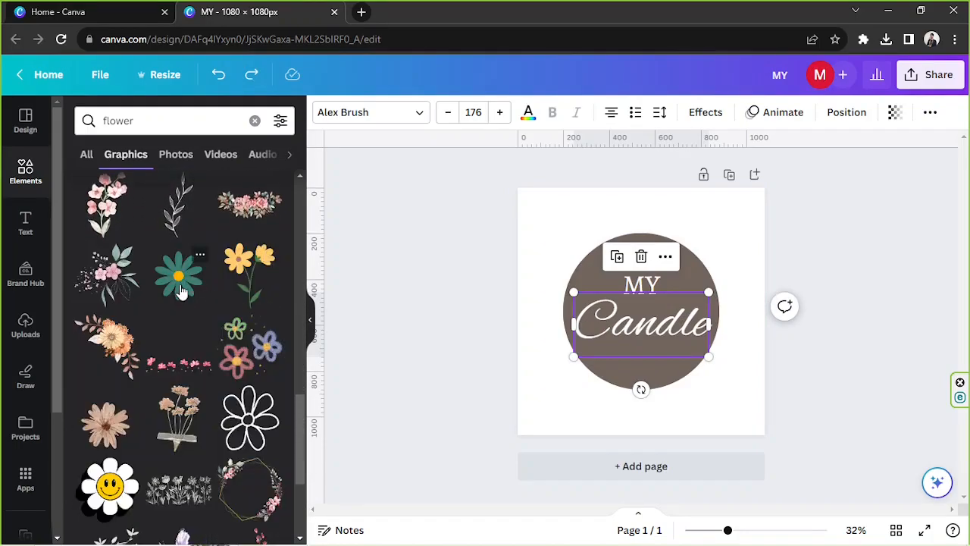
Add a teal flower graphic and centre it beneath 'Candle'
click(180, 275)
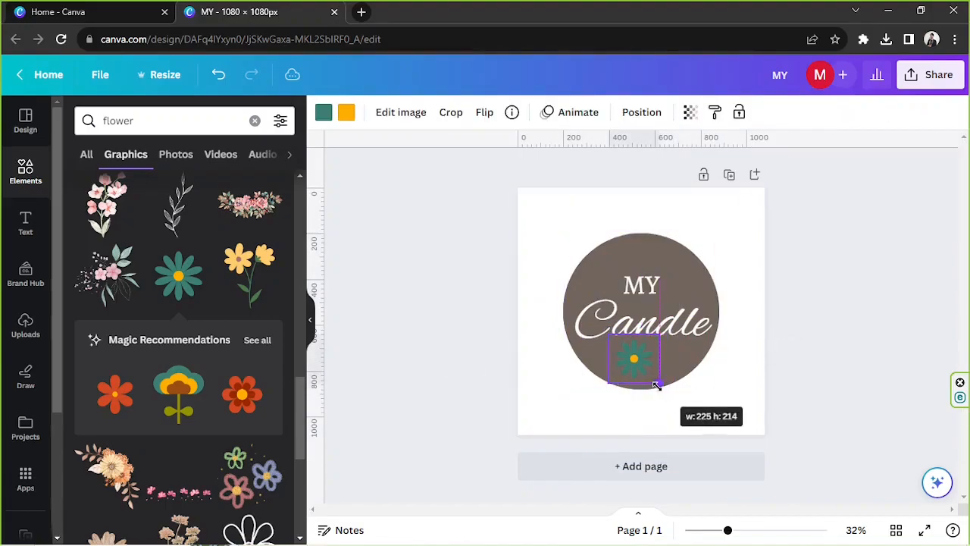
click(641, 112)
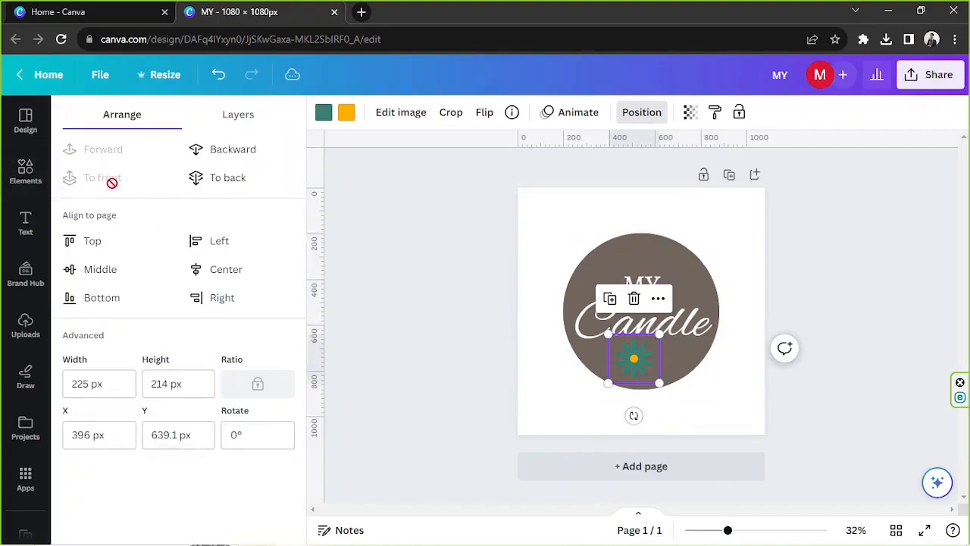
click(25, 173)
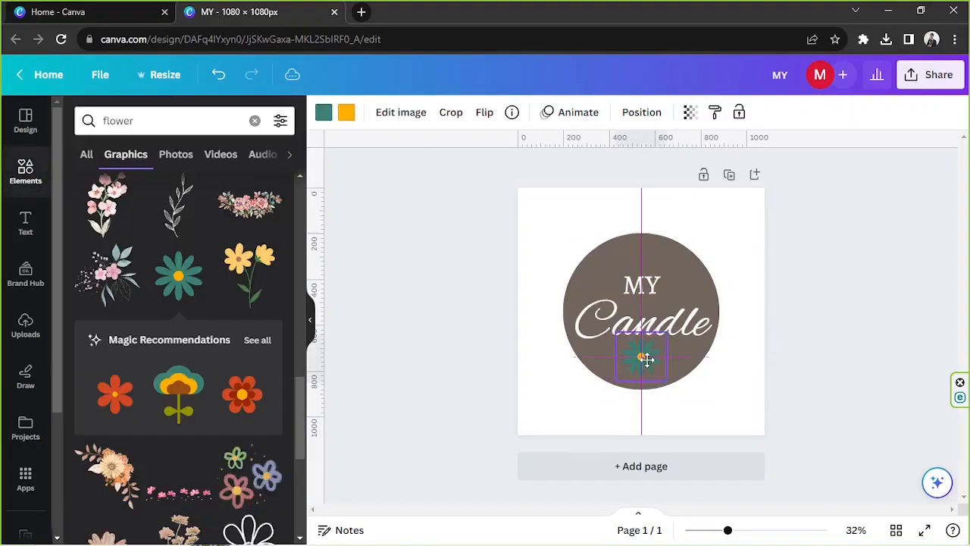
click(641, 359)
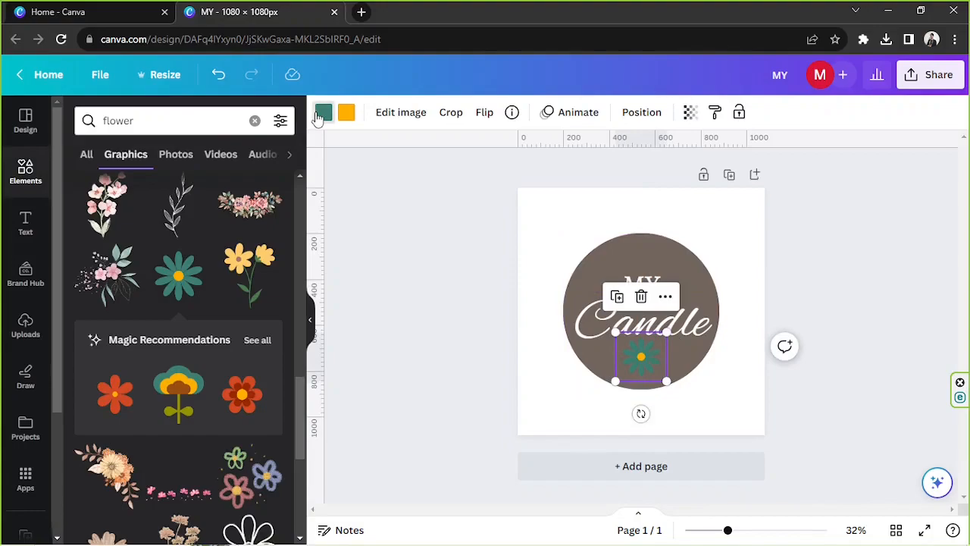
Recolour the flower's teal petals to pale pink in the colour picker
click(323, 112)
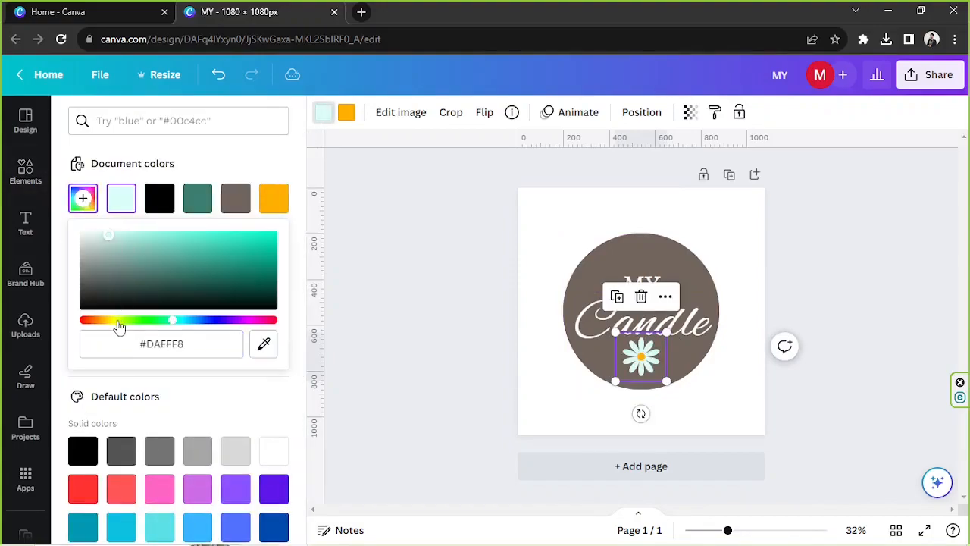
drag(172, 319, 81, 320)
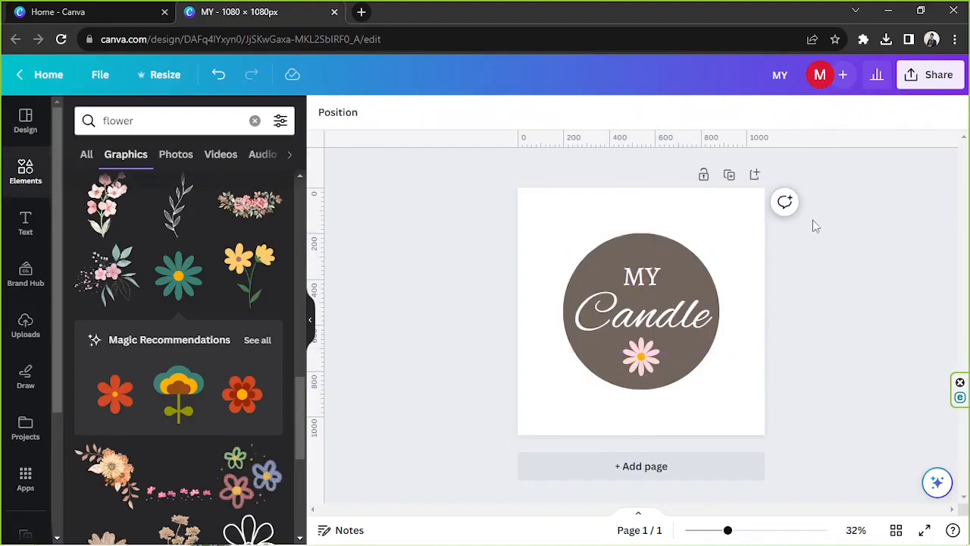
mouse_move(712, 322)
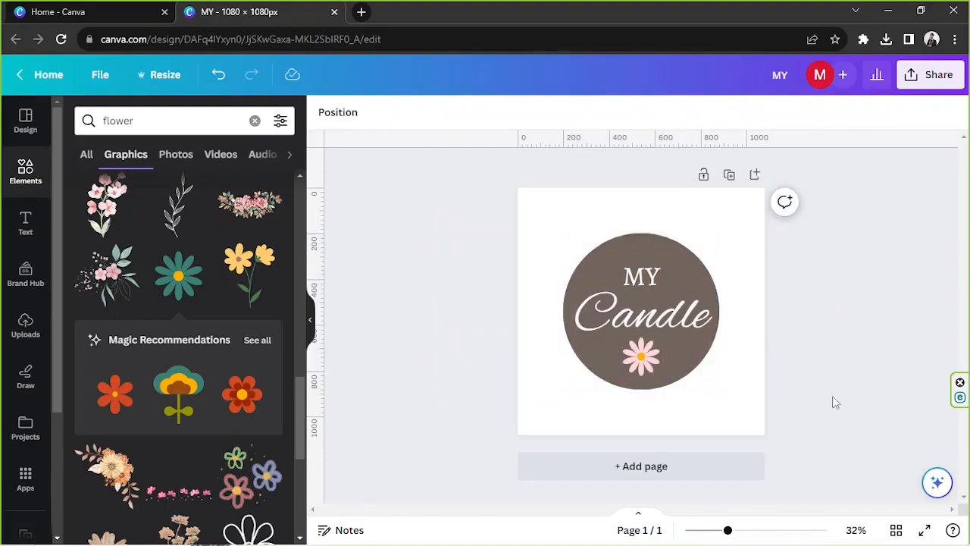
mouse_move(807, 416)
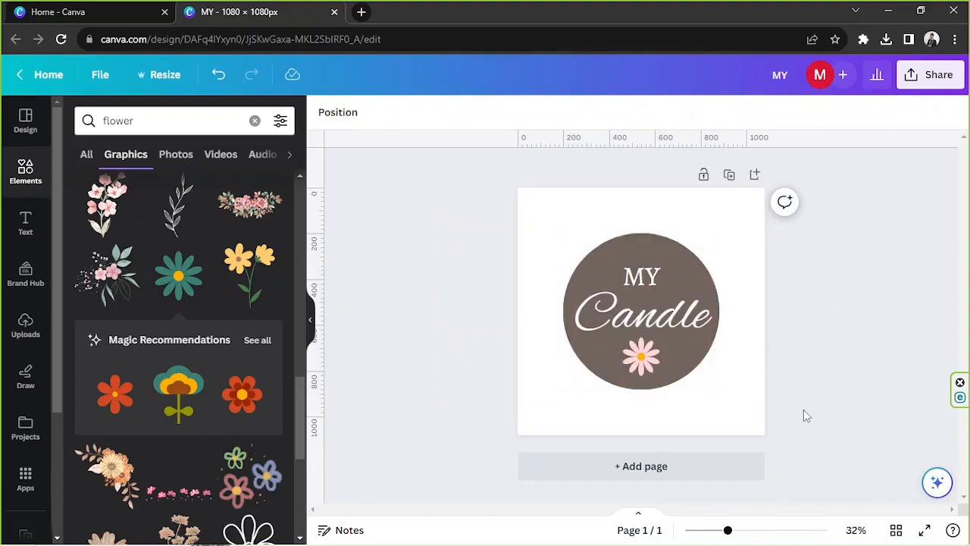
mouse_move(928, 84)
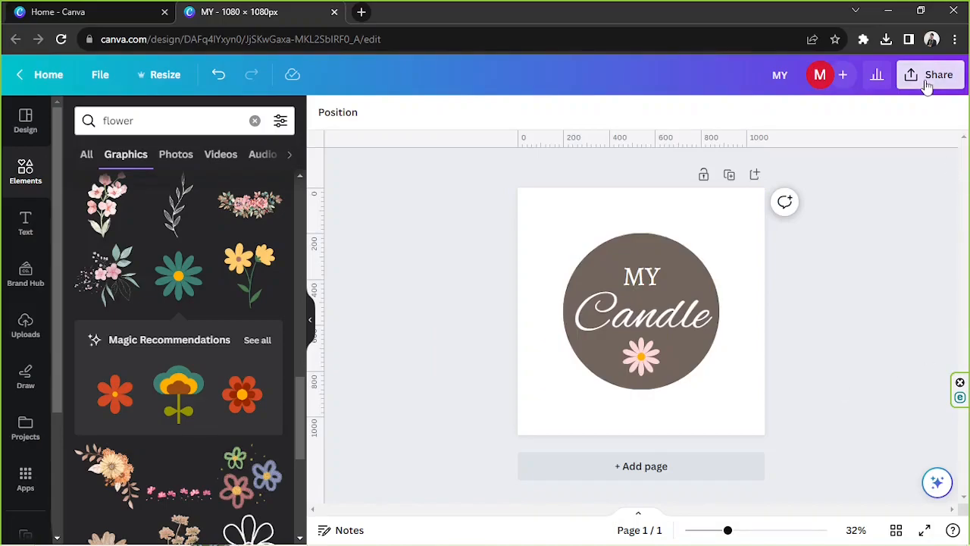
Download the label as a PNG with a transparent background
click(938, 75)
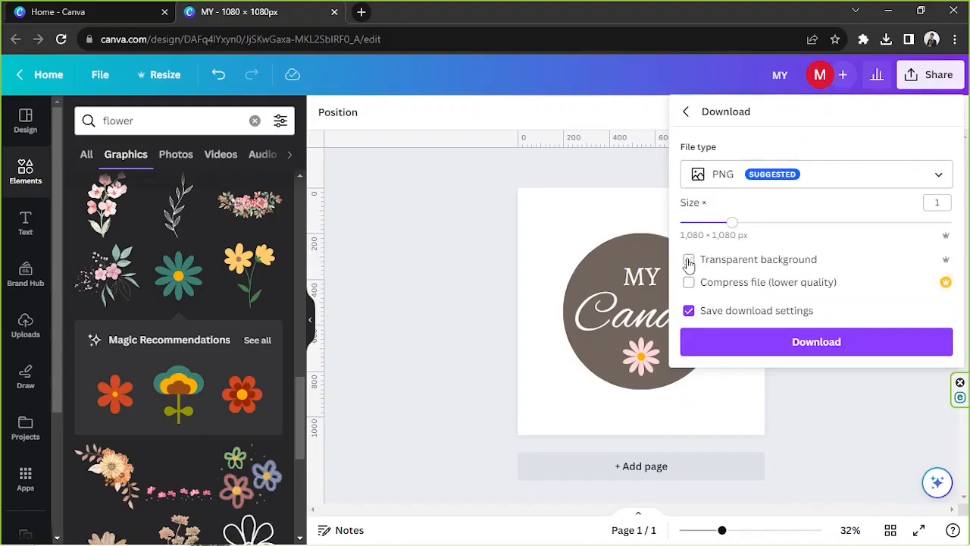
click(688, 259)
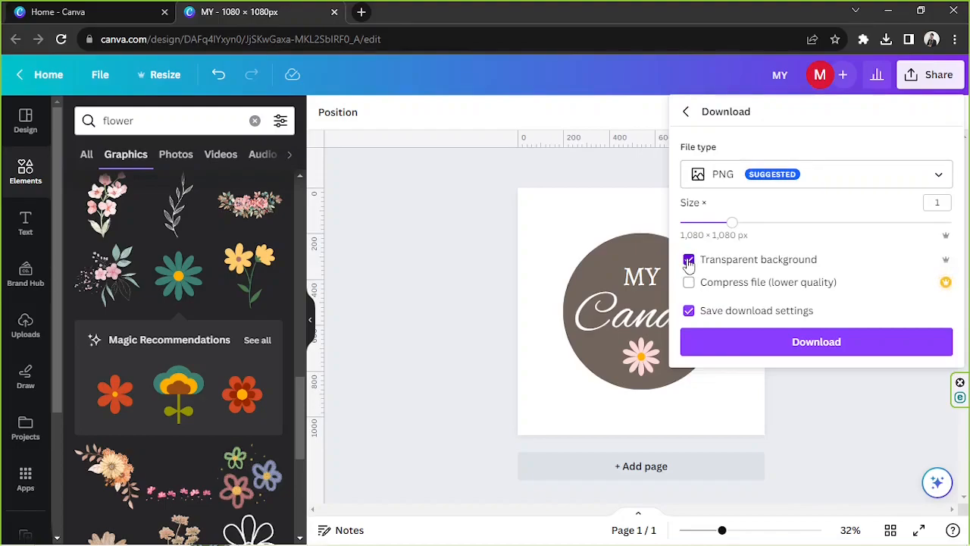
click(815, 341)
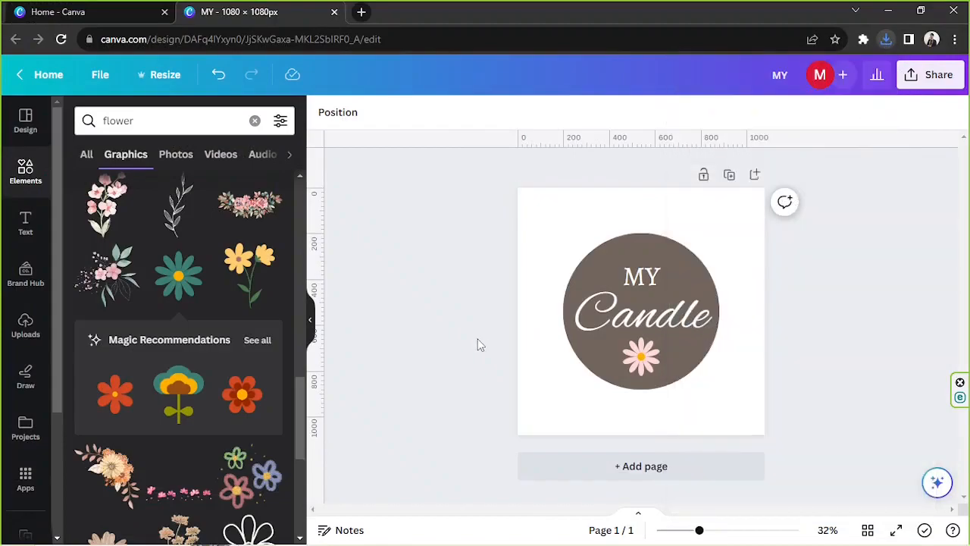
mouse_move(516, 314)
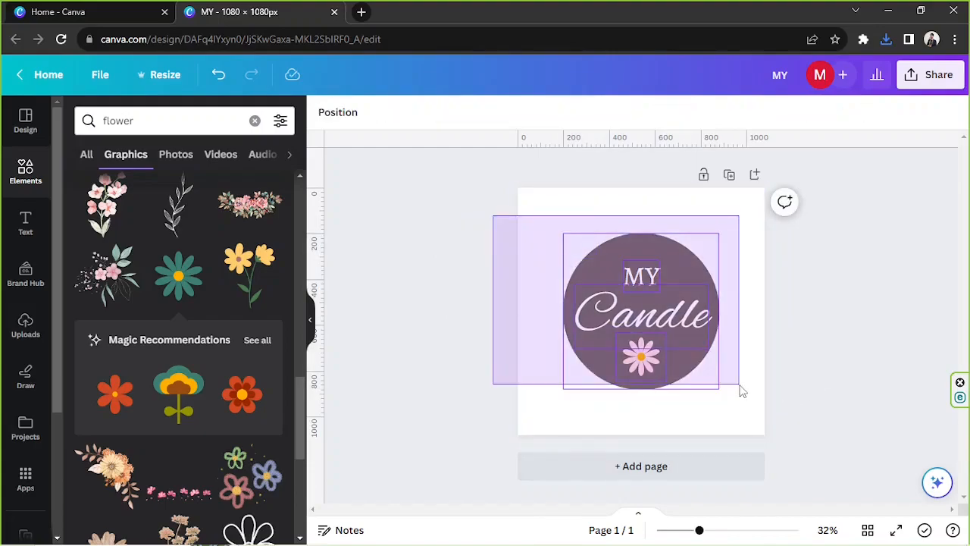
Select all the label elements and add a blank Page 2
drag(741, 389, 708, 382)
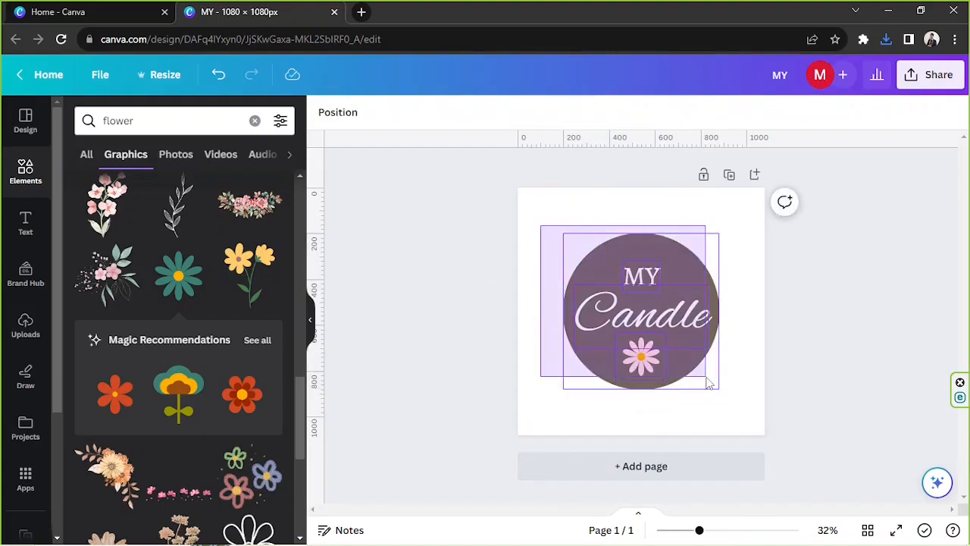
click(576, 246)
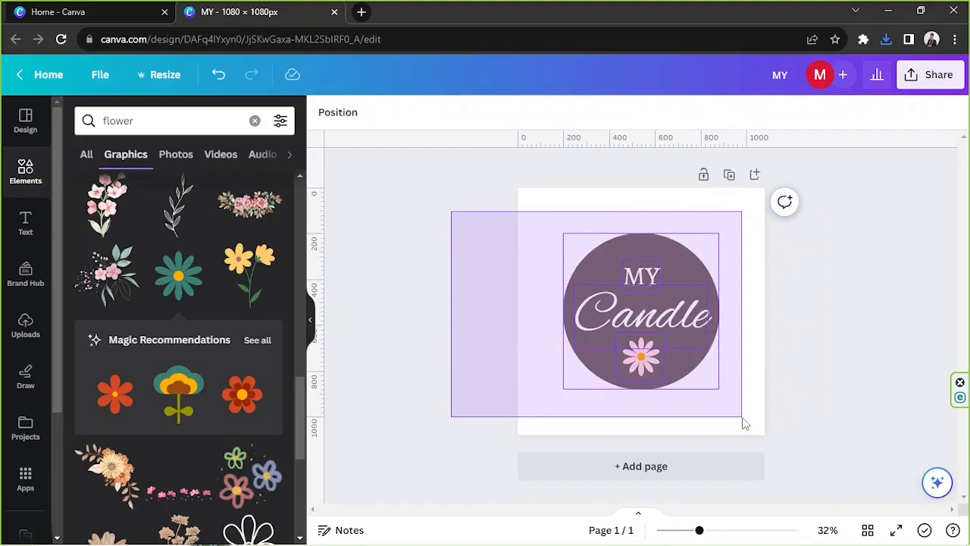
click(641, 311)
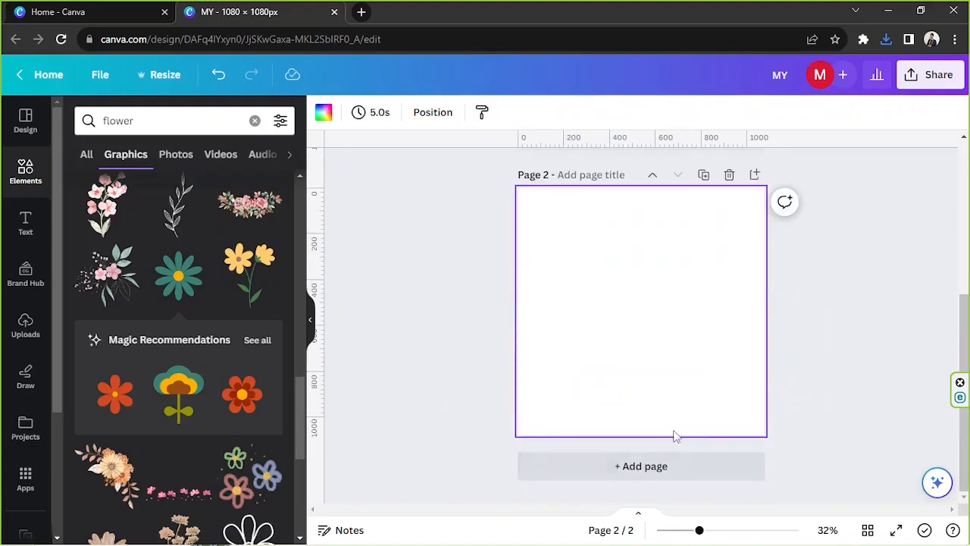
Upload the Candle 1 label image and place it on Page 2
click(25, 326)
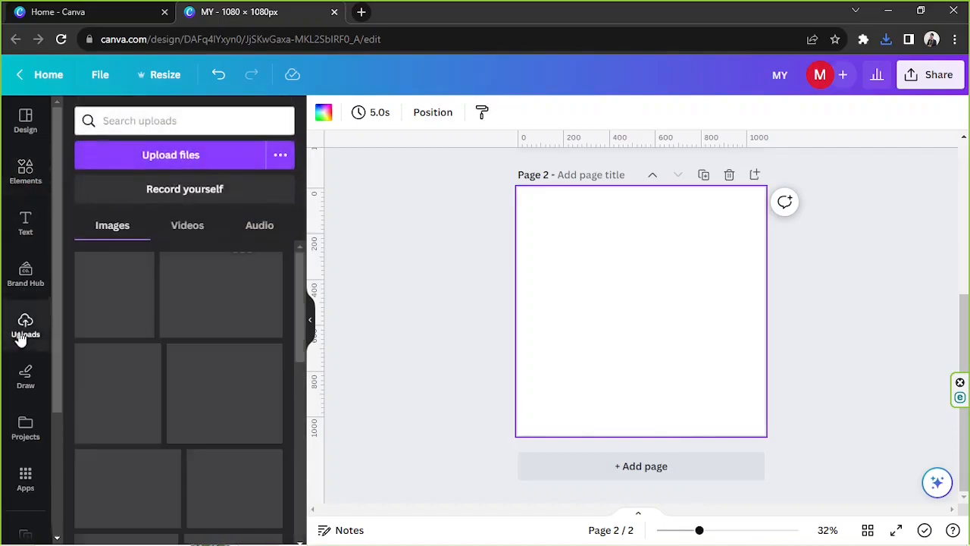
click(170, 155)
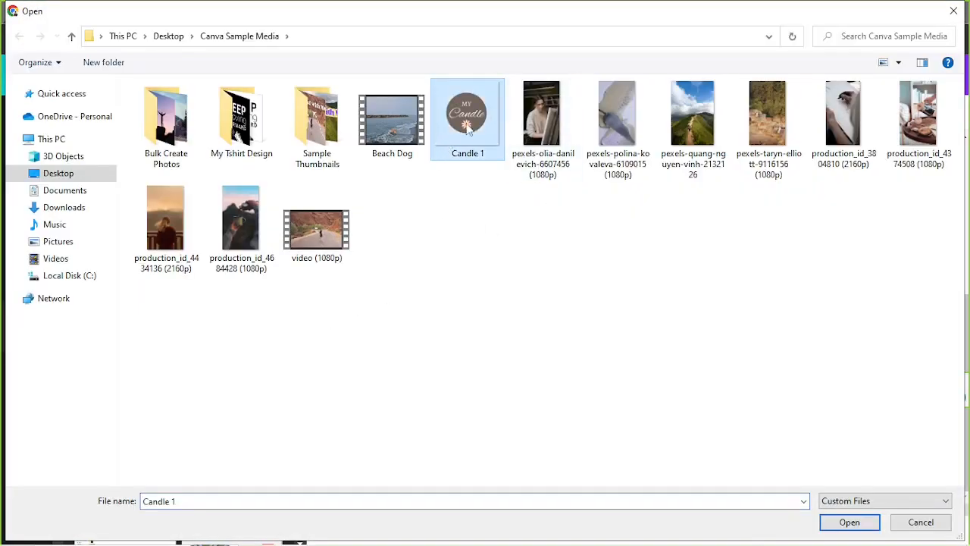
click(849, 521)
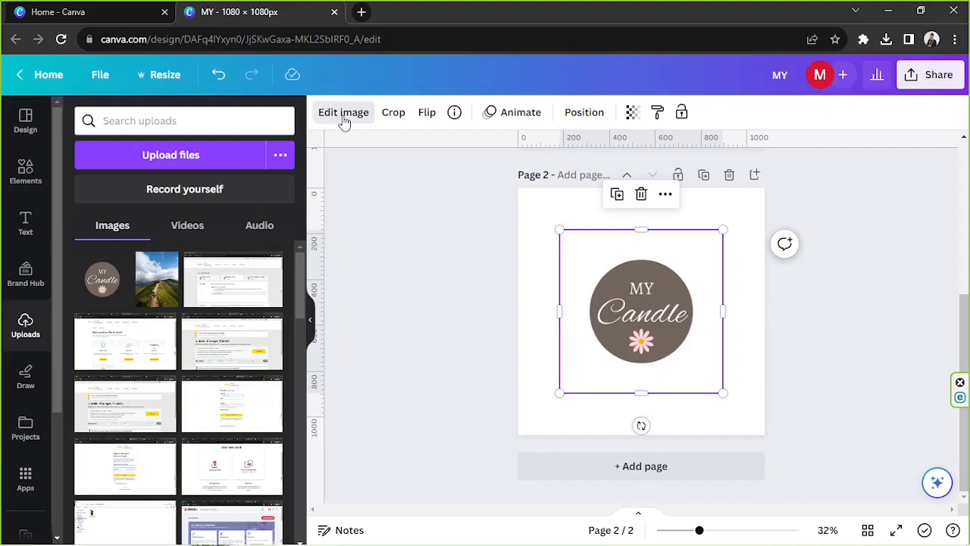
click(343, 112)
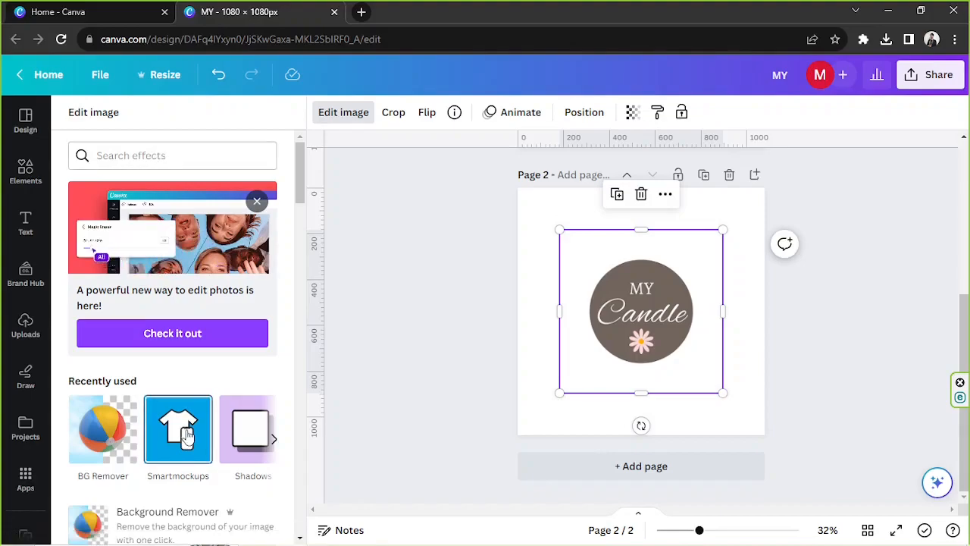
Open Smartmockups for the page-2 label, scroll to the mug scenes, and preview one
click(178, 428)
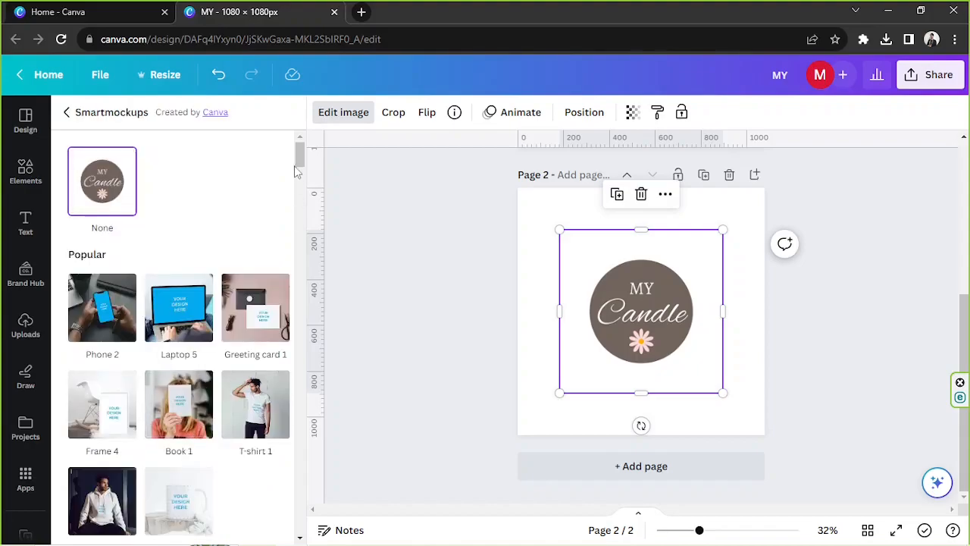
scroll(down, 3)
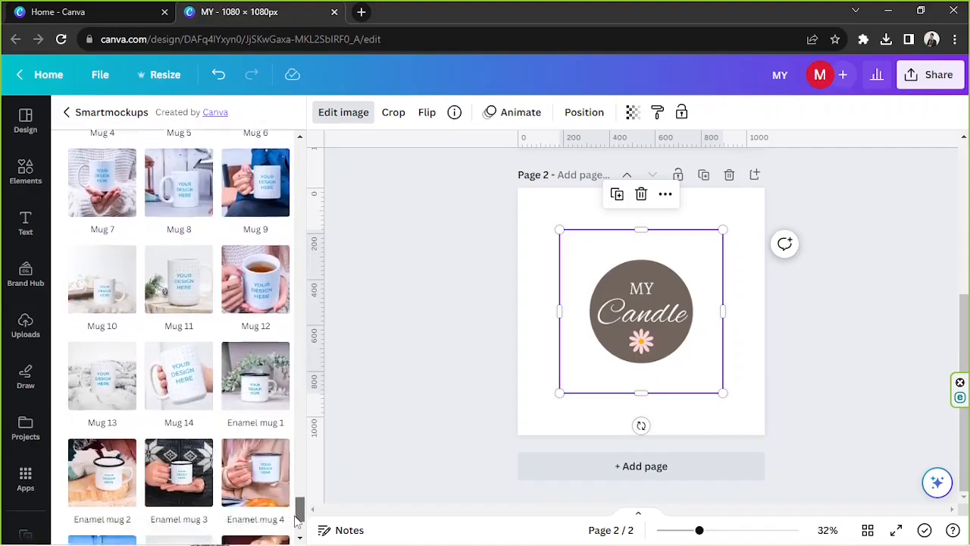
scroll(down, 3)
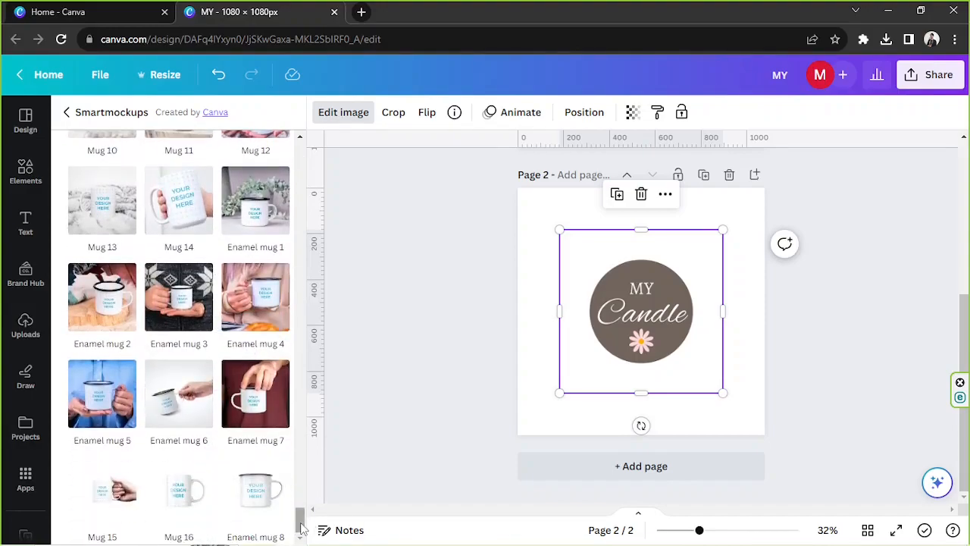
scroll(down, 3)
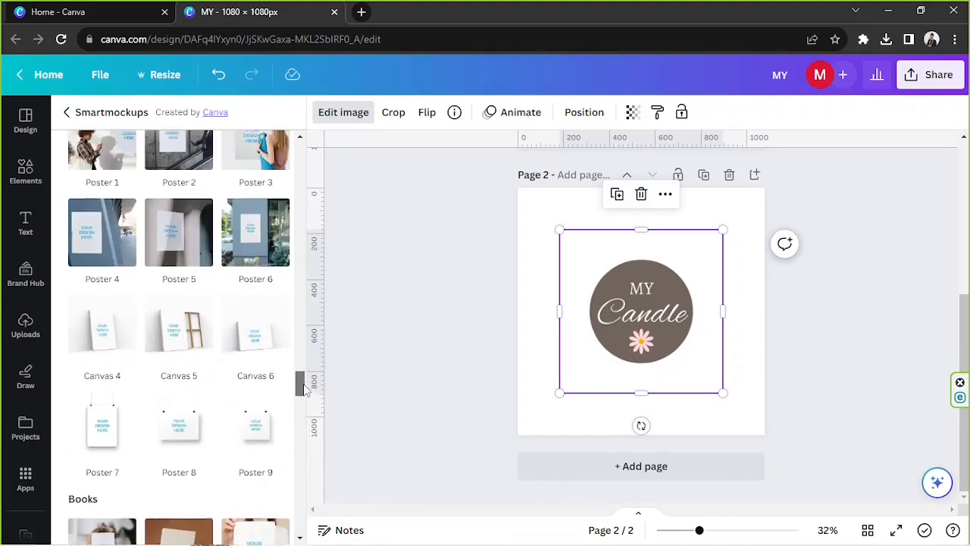
scroll(down, 3)
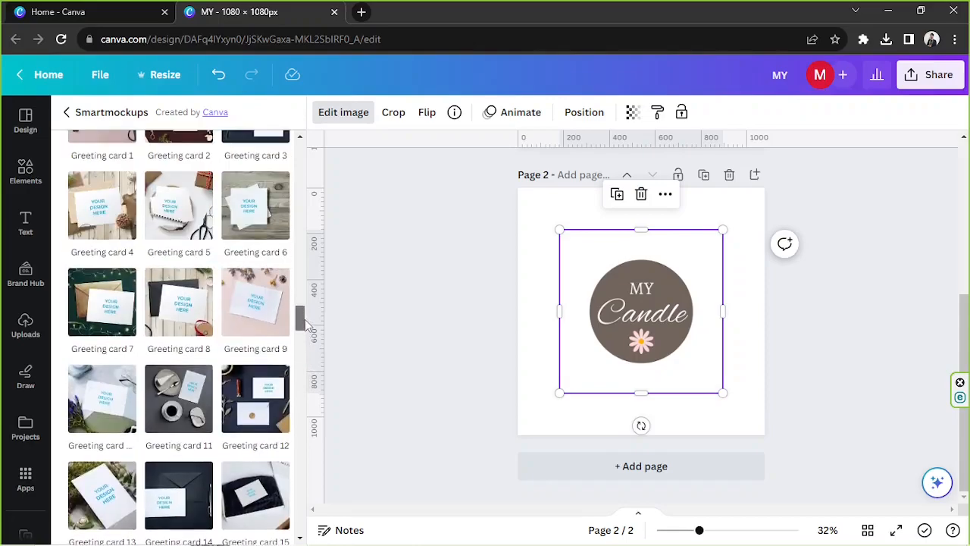
scroll(down, 3)
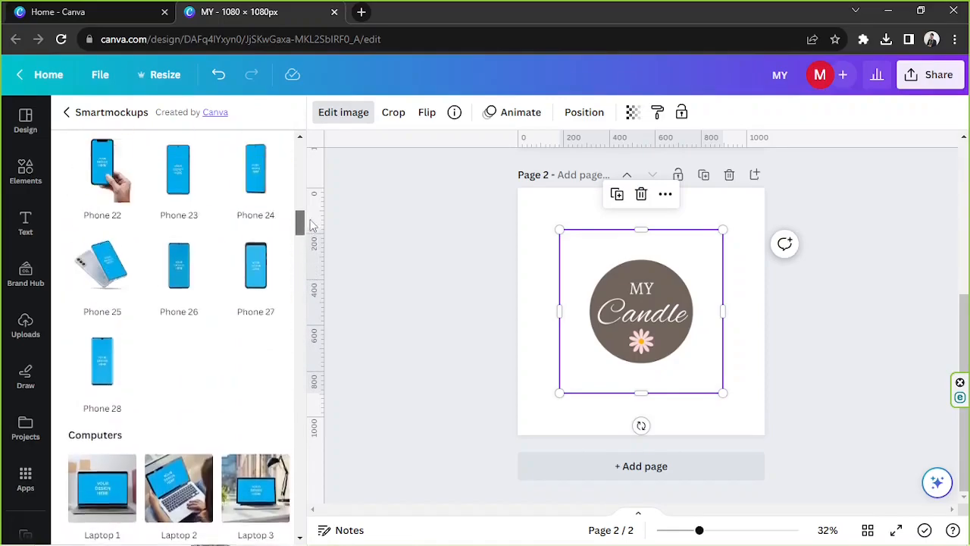
scroll(down, 3)
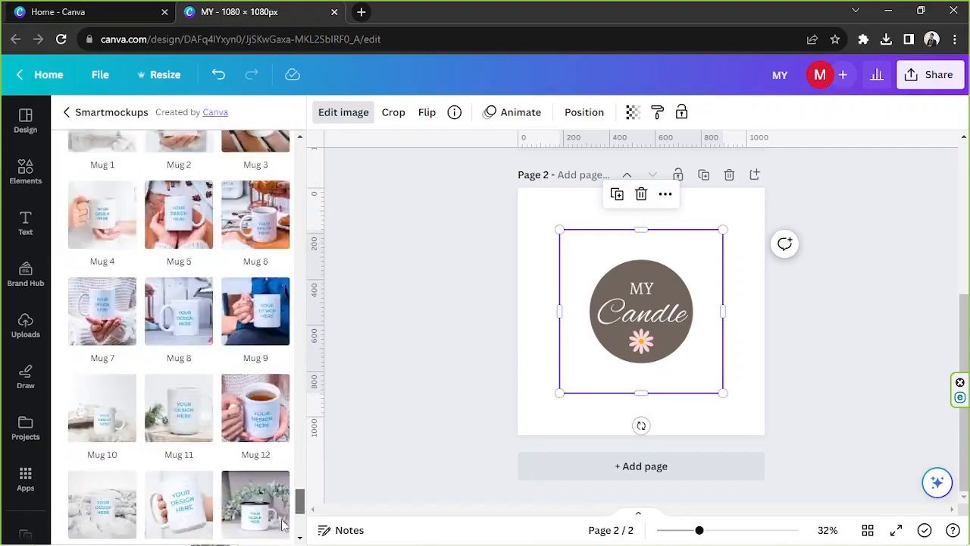
scroll(down, 3)
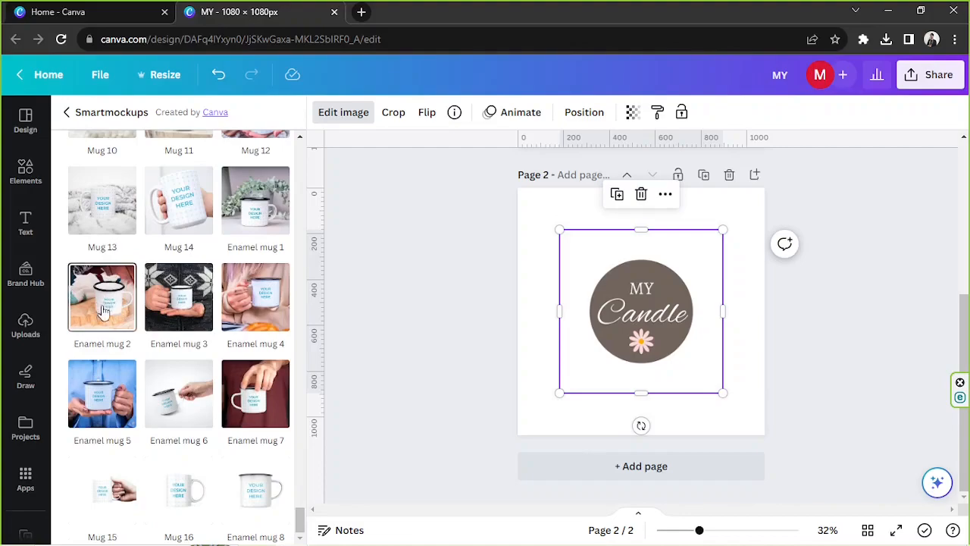
mouse_move(90, 322)
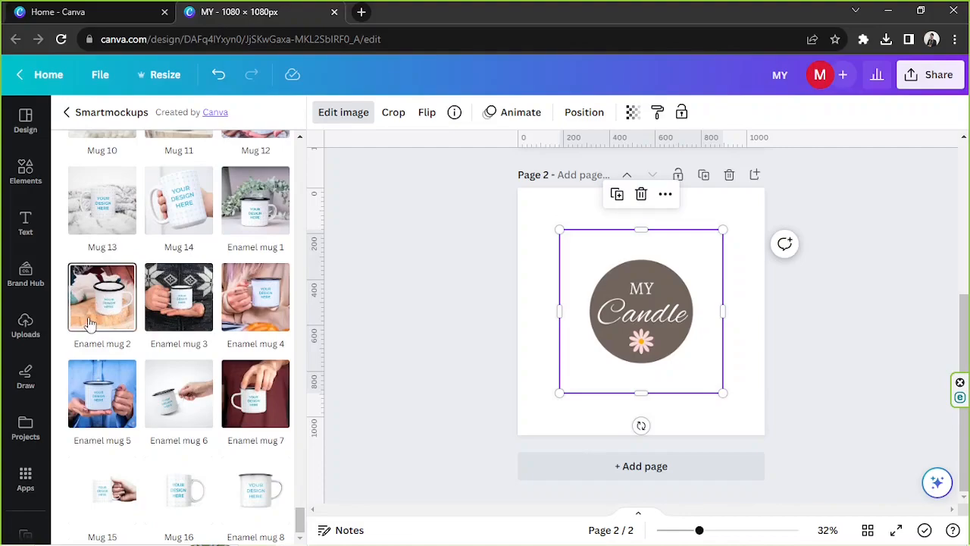
mouse_move(97, 329)
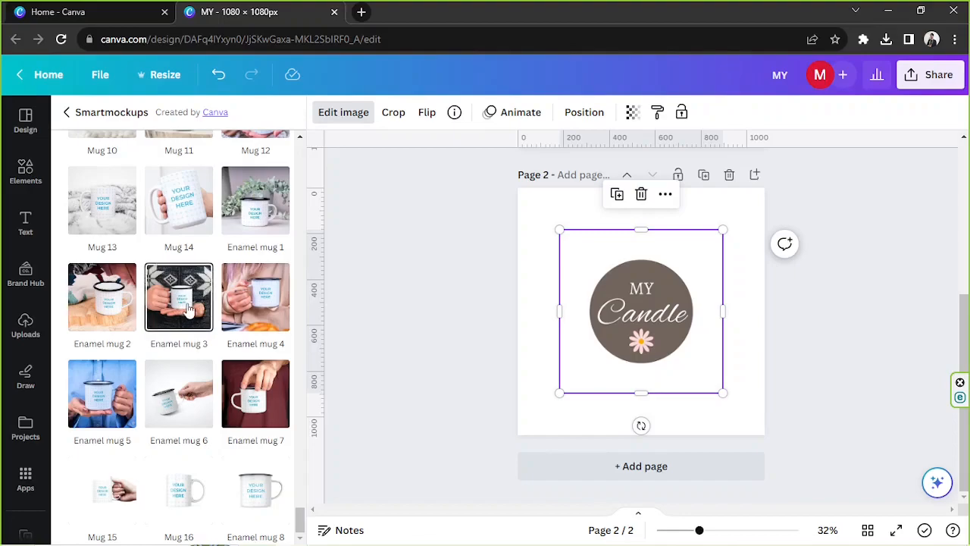
mouse_move(188, 308)
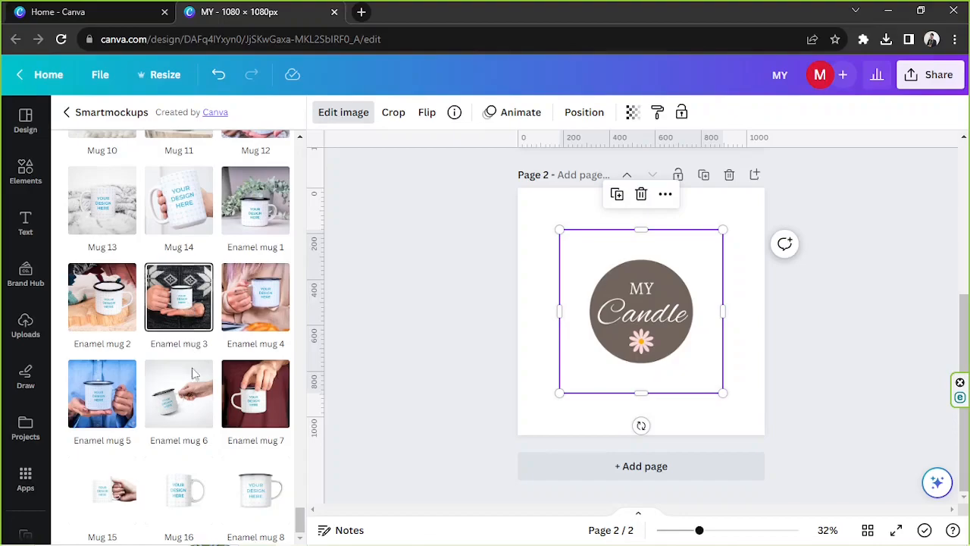
mouse_move(154, 487)
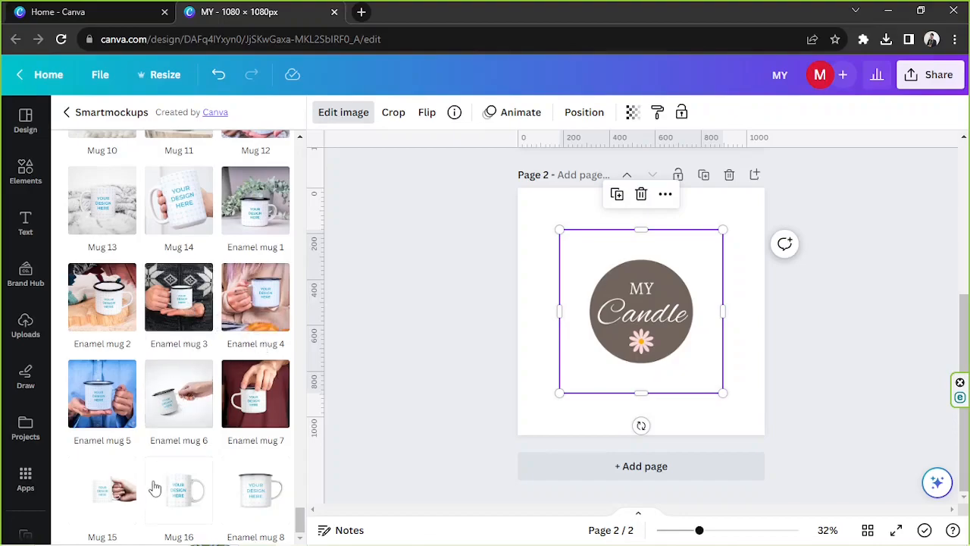
click(179, 490)
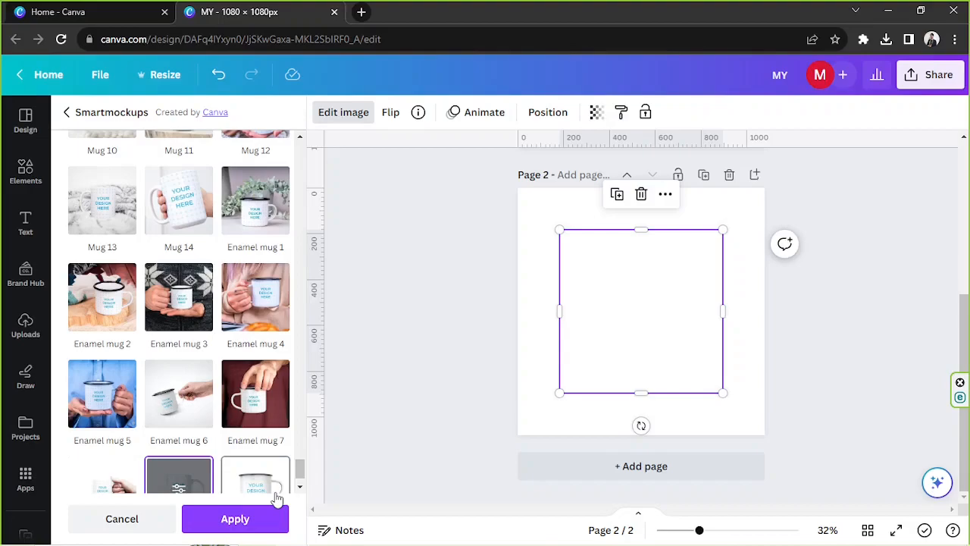
mouse_move(287, 491)
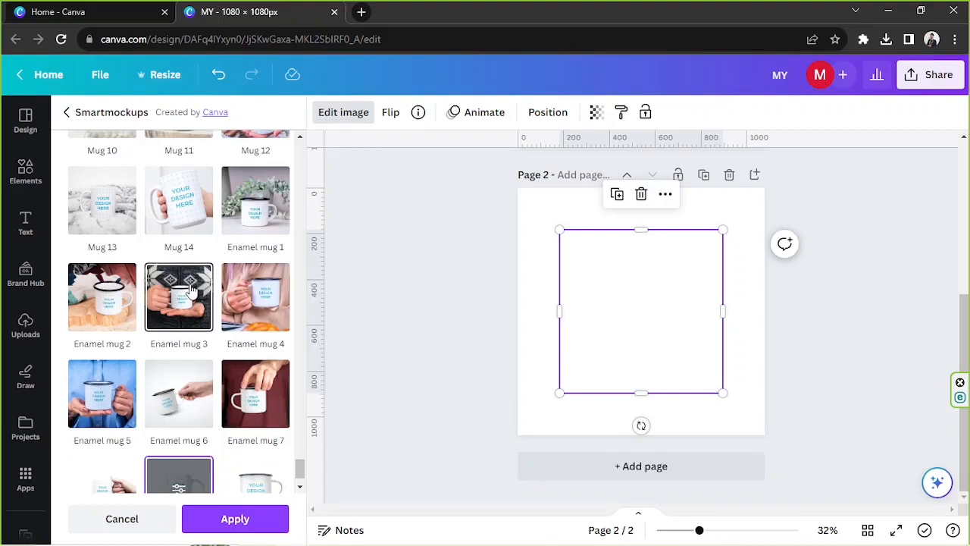
Apply the Enamel mug 3 mockup to the MY Candle label
click(179, 296)
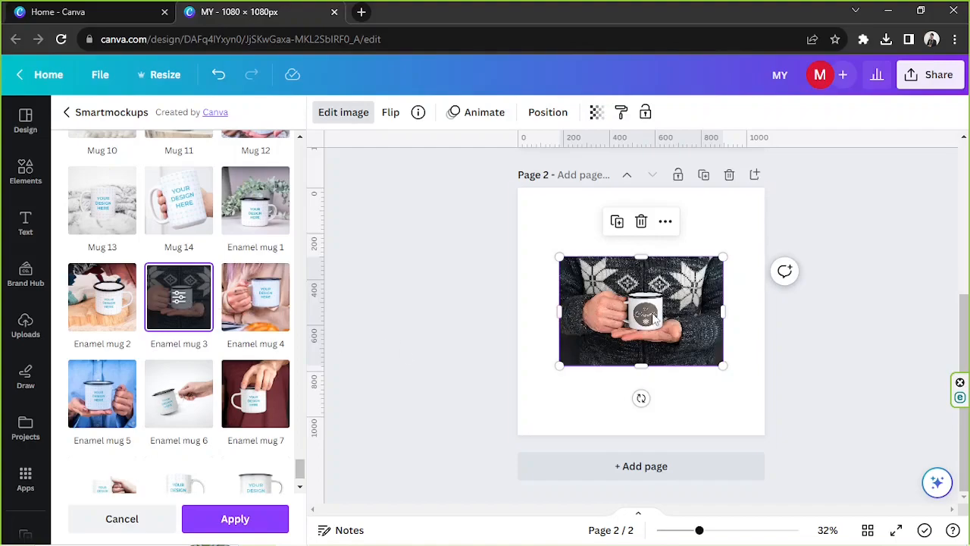
click(235, 518)
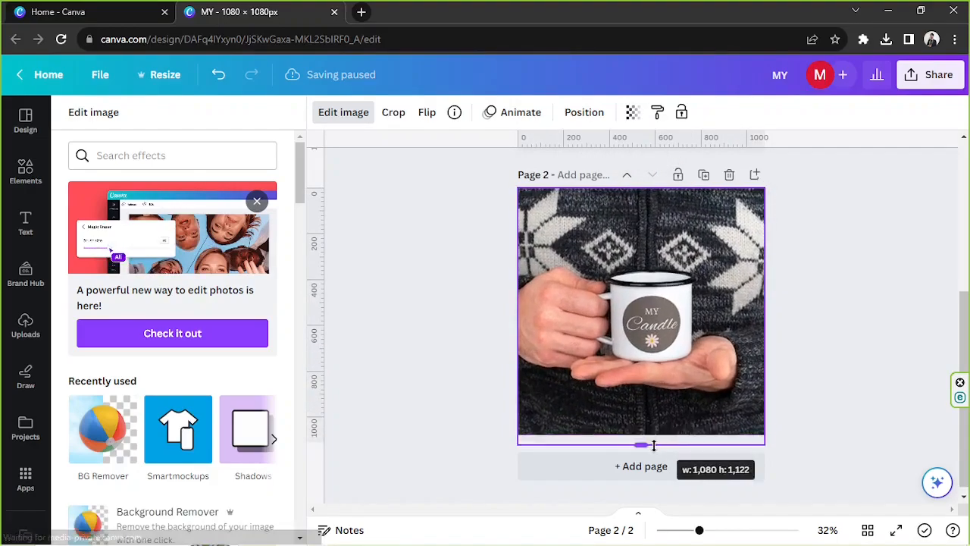
Scale up the enamel mug image over page 2, deselect it, and zoom back in
drag(641, 445, 641, 492)
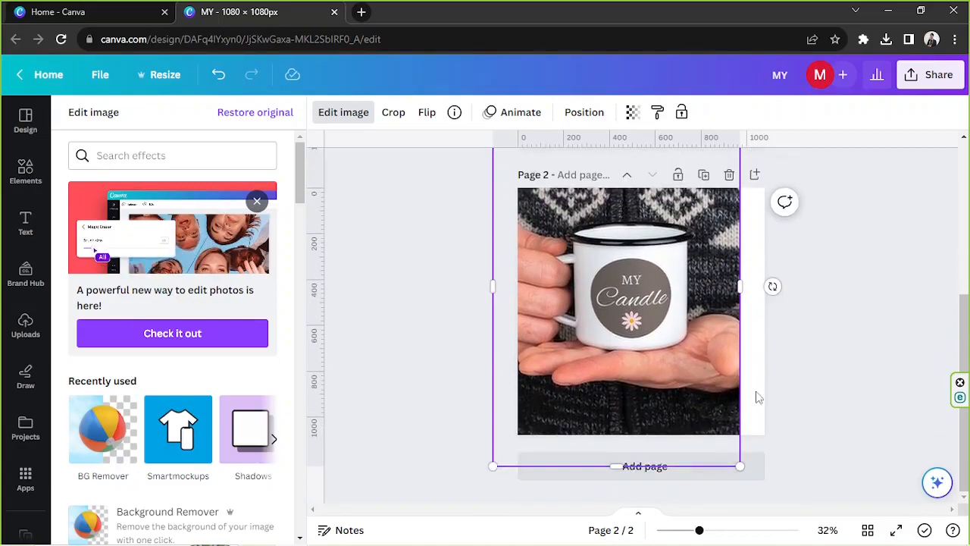
scroll(down, 3)
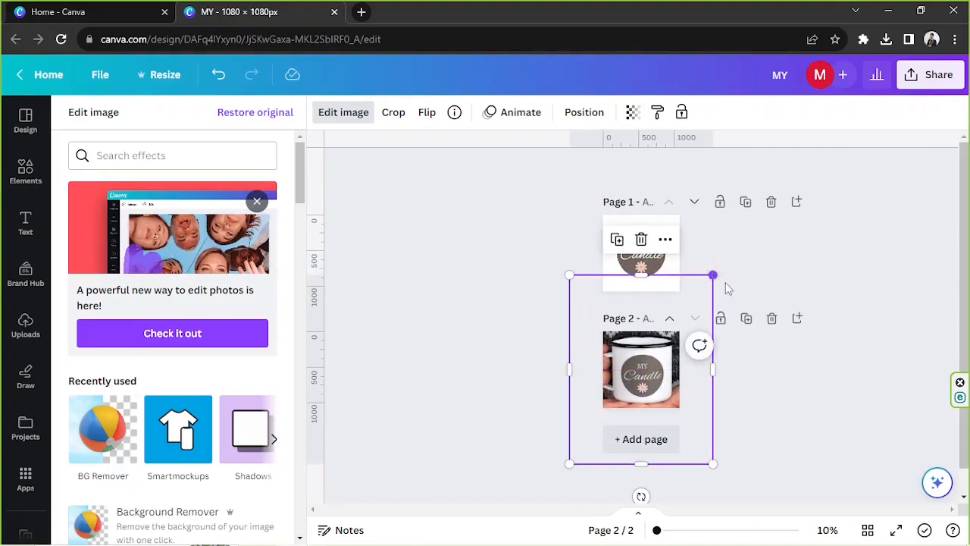
click(25, 326)
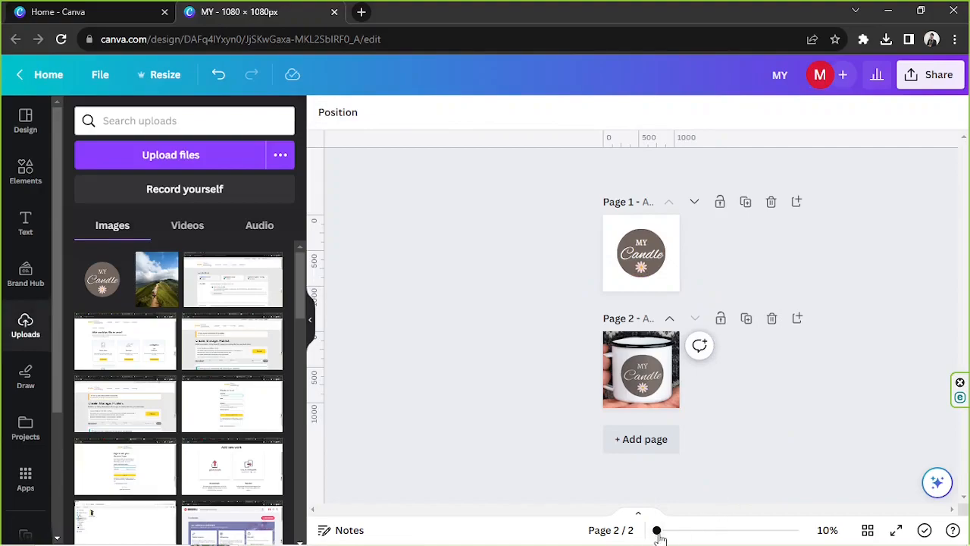
drag(658, 530, 699, 530)
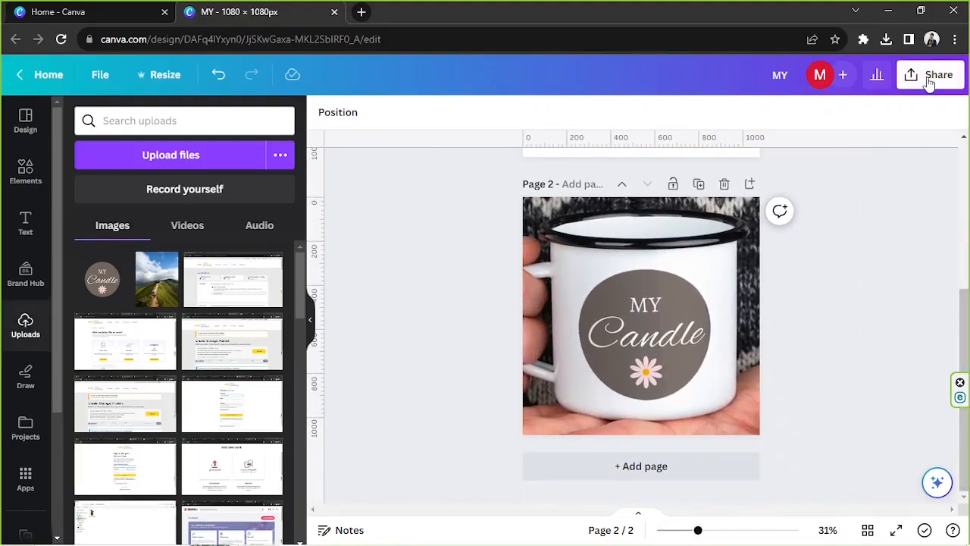
Download the design as PNGs without transparent background, saved as 'Candle 2'
click(939, 74)
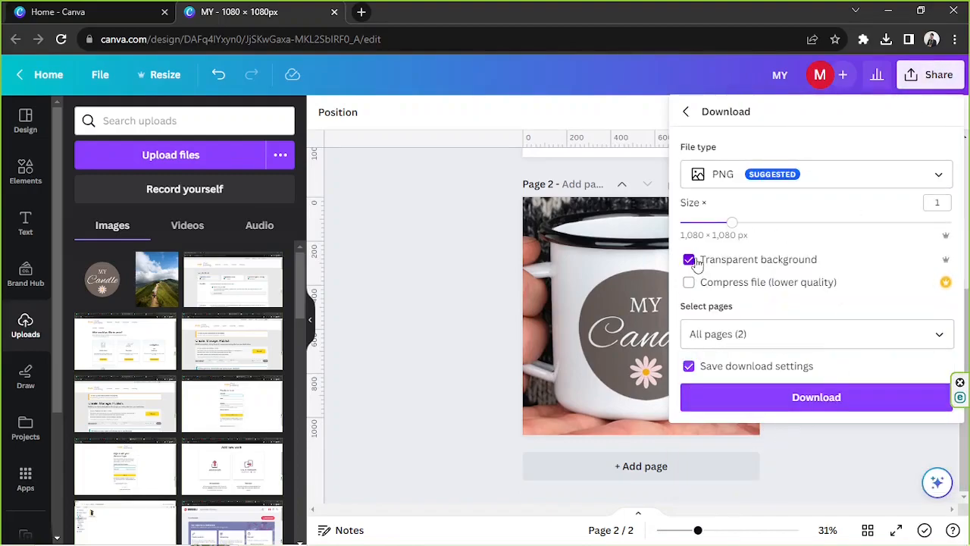
click(688, 259)
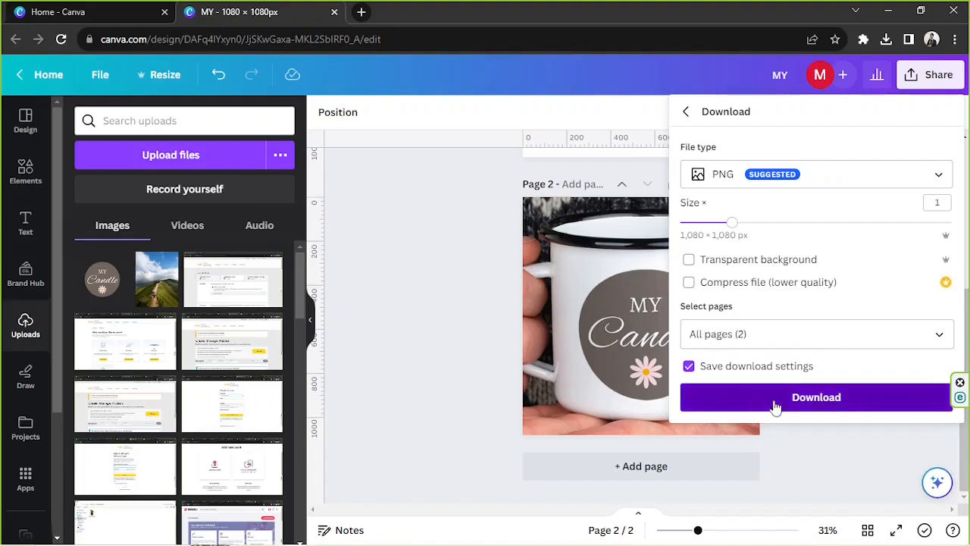
click(816, 397)
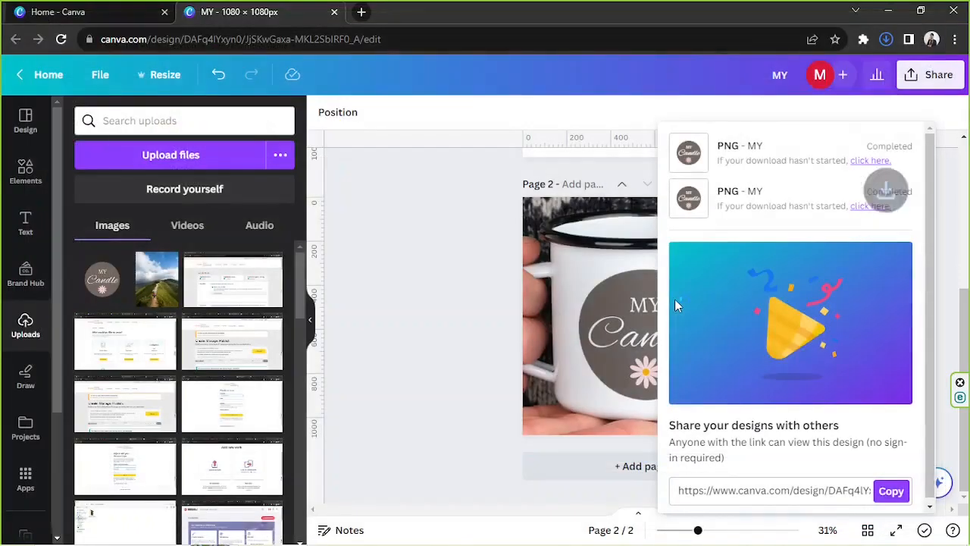
click(885, 38)
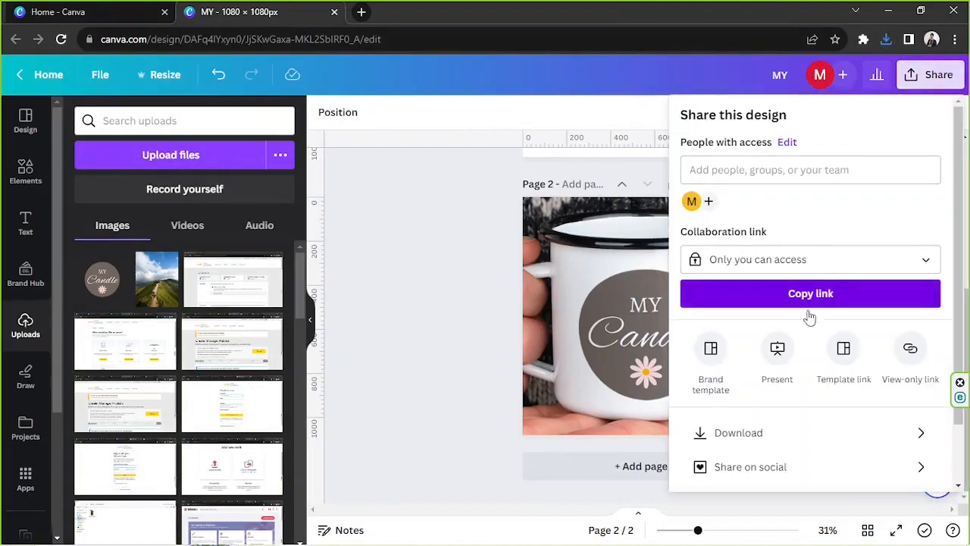
click(739, 432)
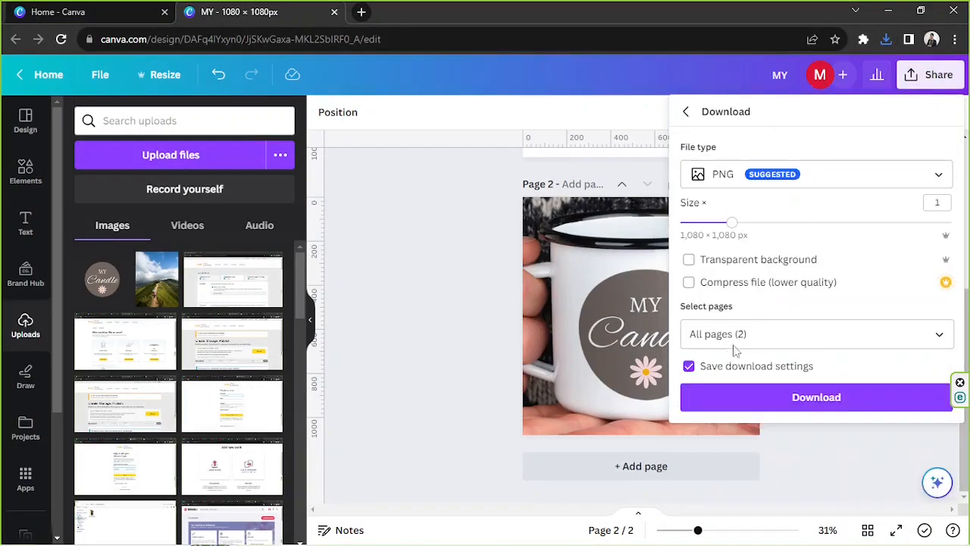
click(817, 333)
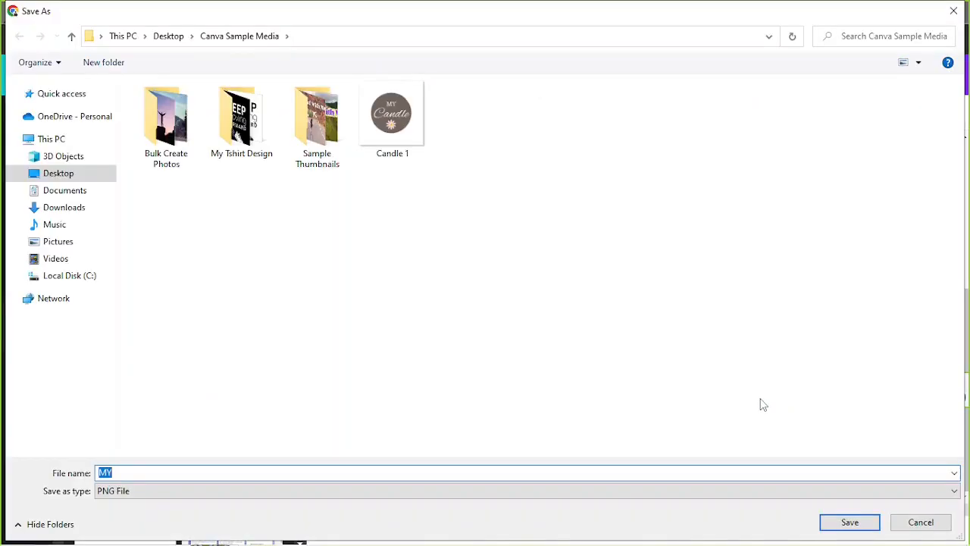
text(Candle 2)
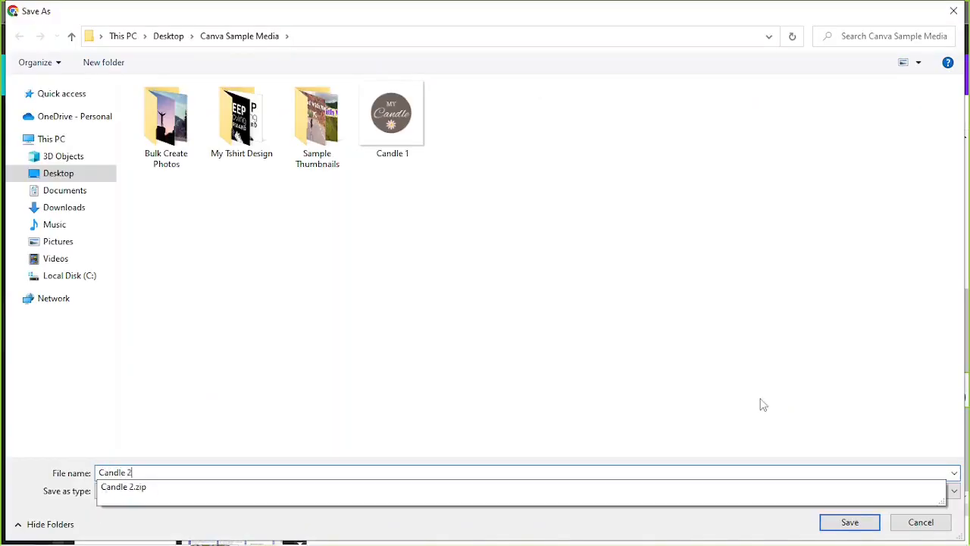
click(849, 521)
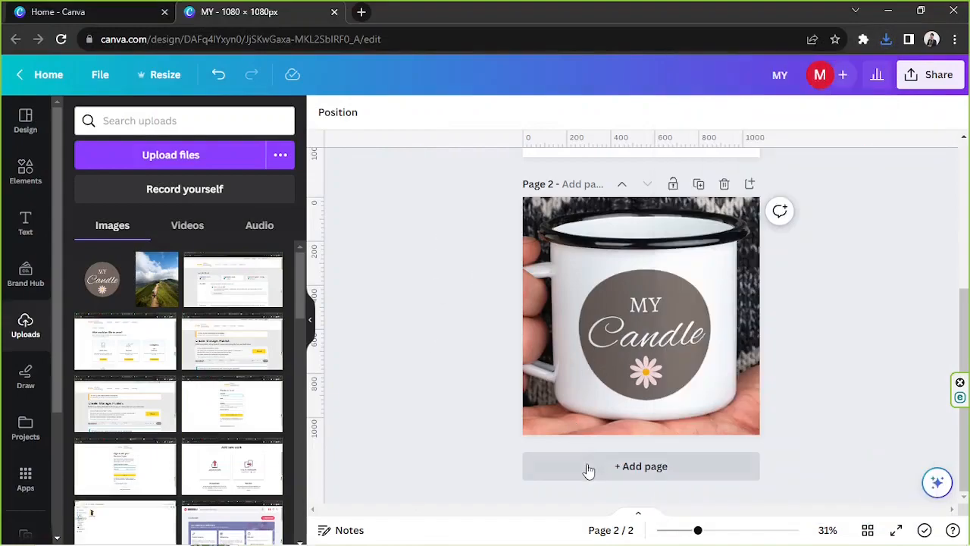
Add page 3 with the uploaded mug mockup enlarged so the label fills it
click(640, 466)
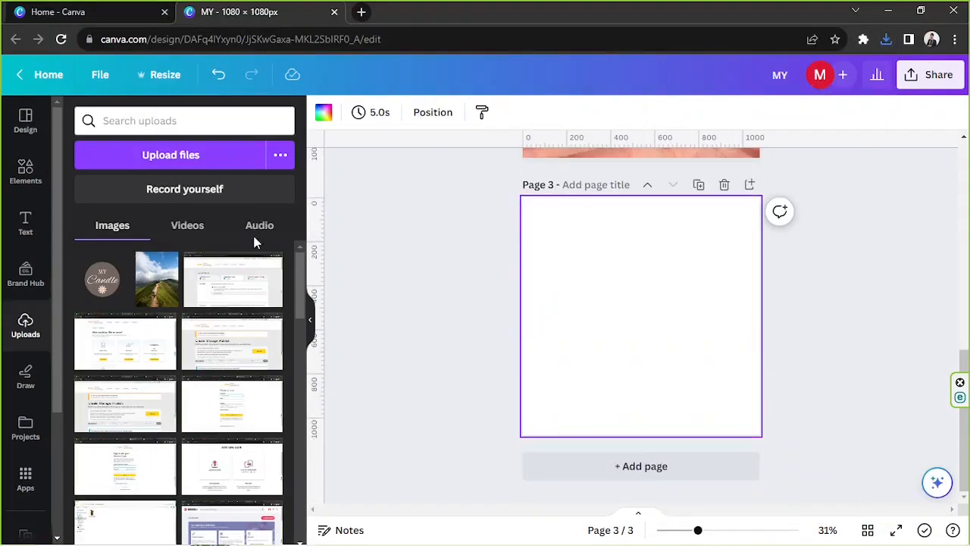
click(170, 154)
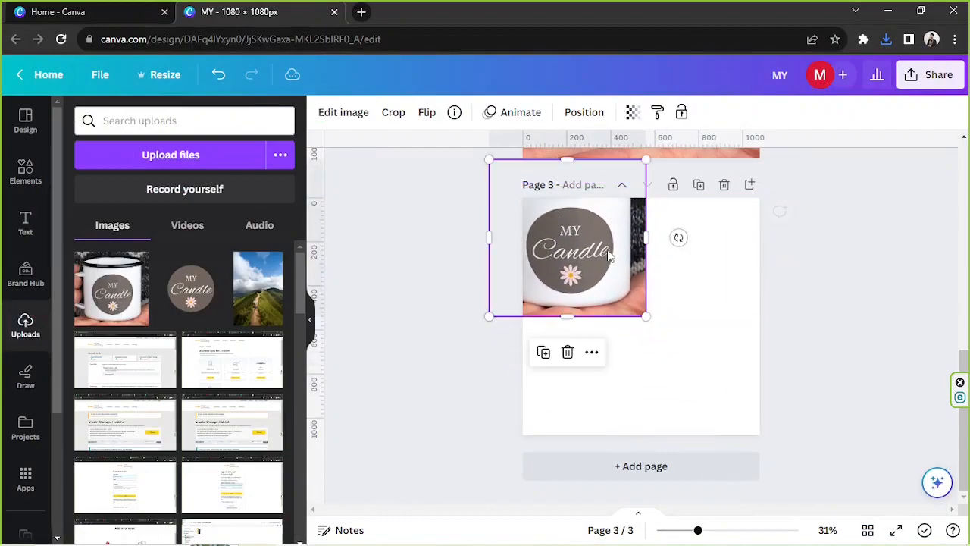
drag(646, 315, 818, 489)
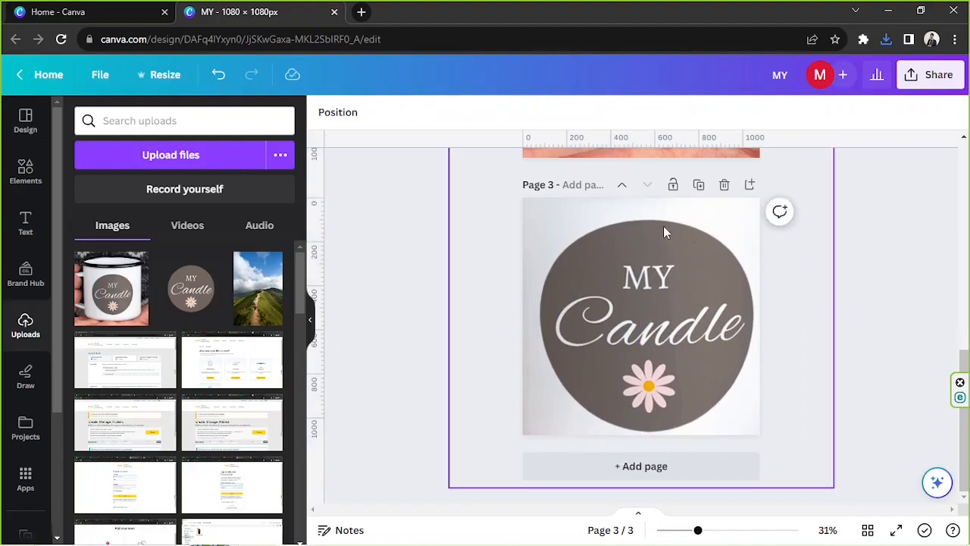
mouse_move(690, 411)
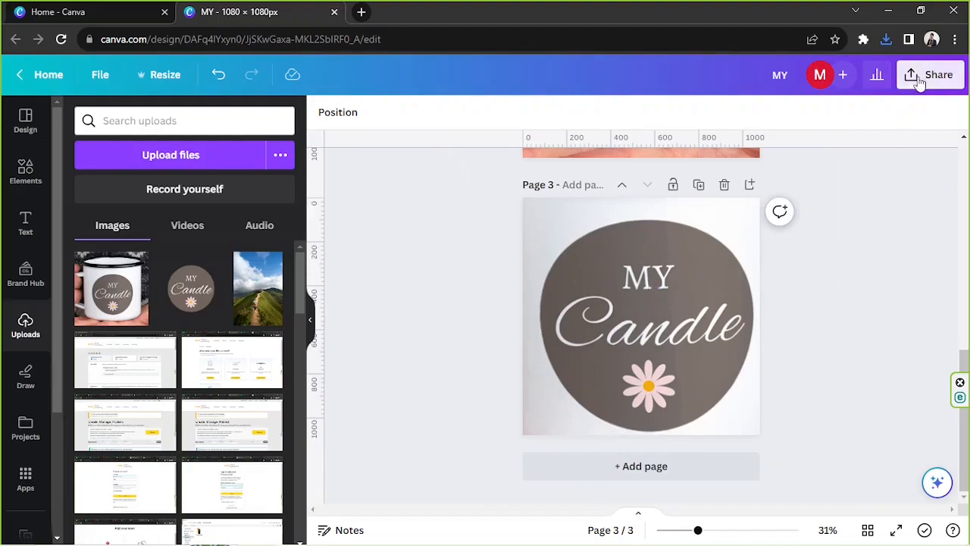
Download only page 3 as a PNG, naming the file 'Candle'
click(938, 74)
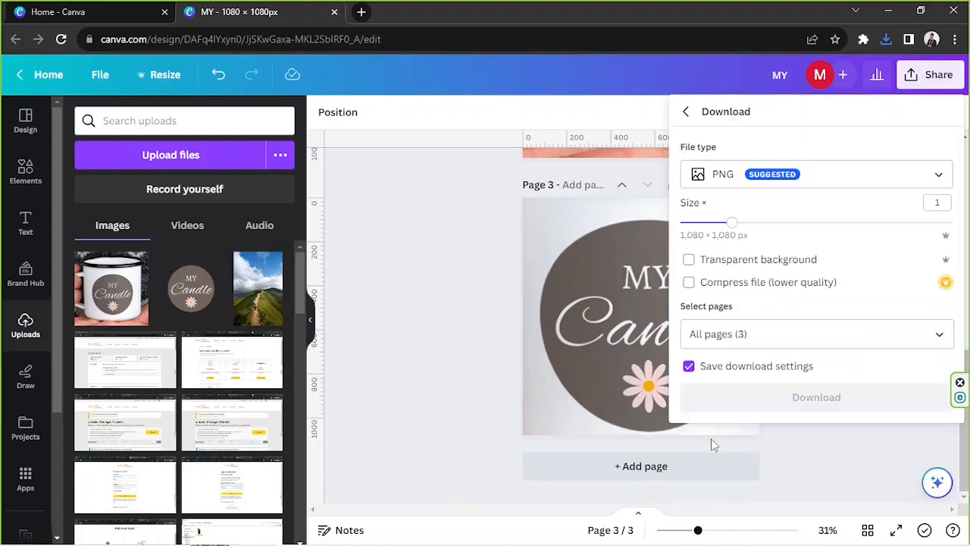
click(817, 333)
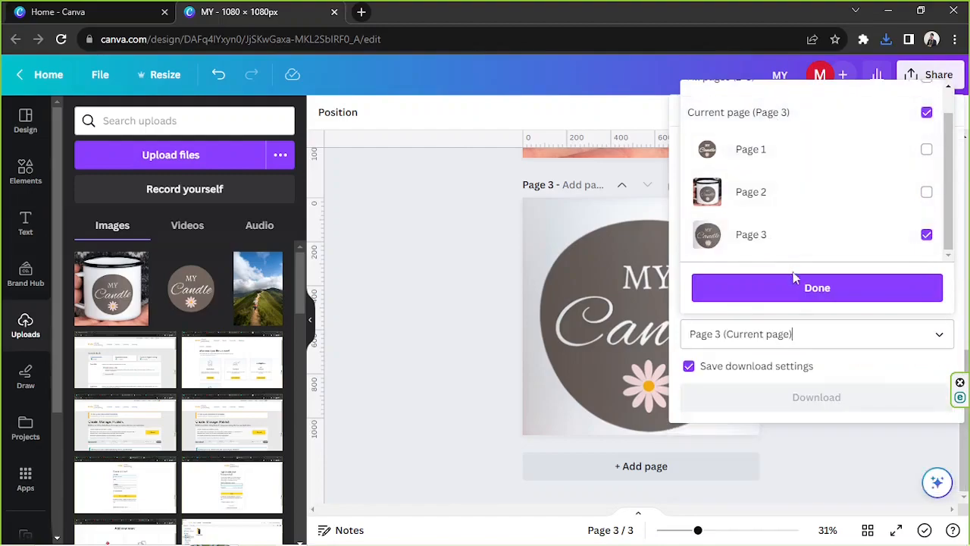
click(817, 287)
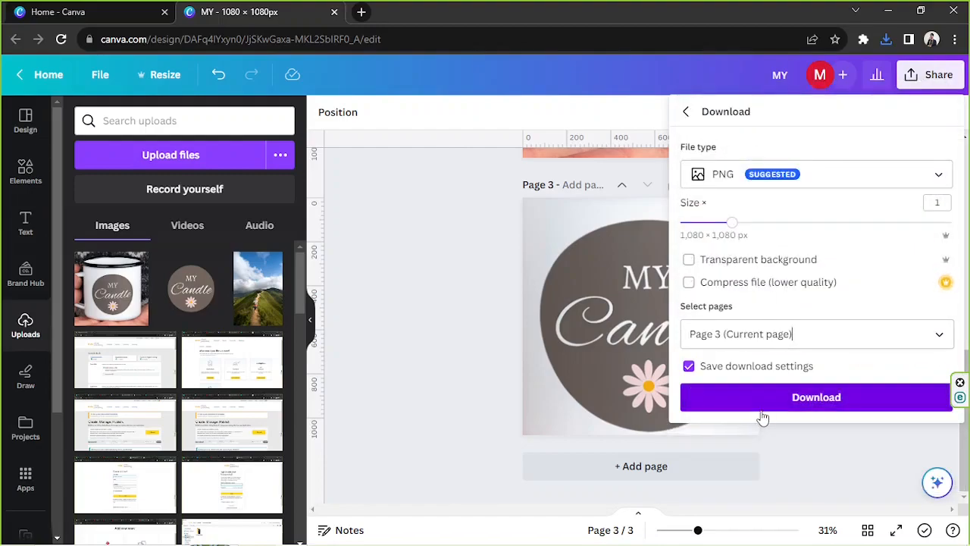
click(815, 396)
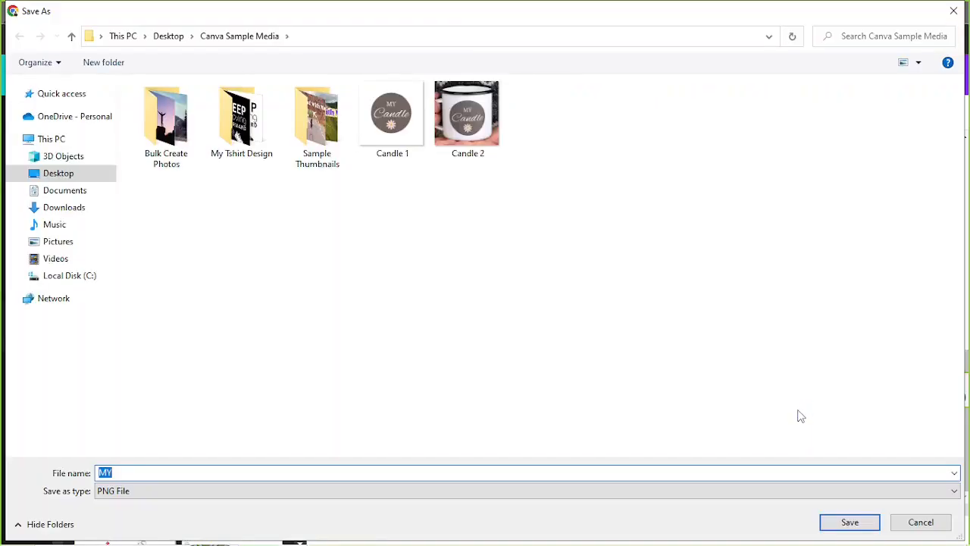
text(Candle)
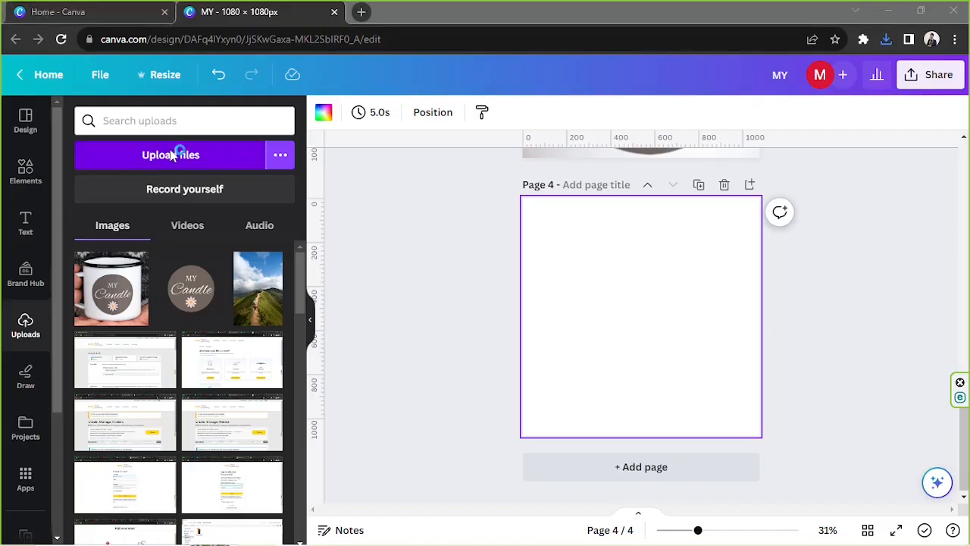
Upload the Candle 3 image and add a two-glass-candle photo from a 'candles' search
click(171, 155)
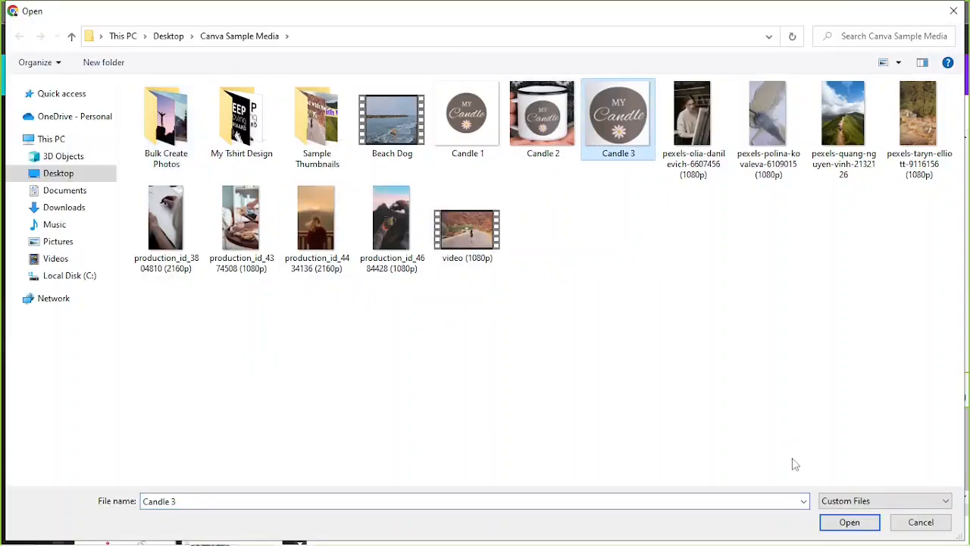
click(849, 521)
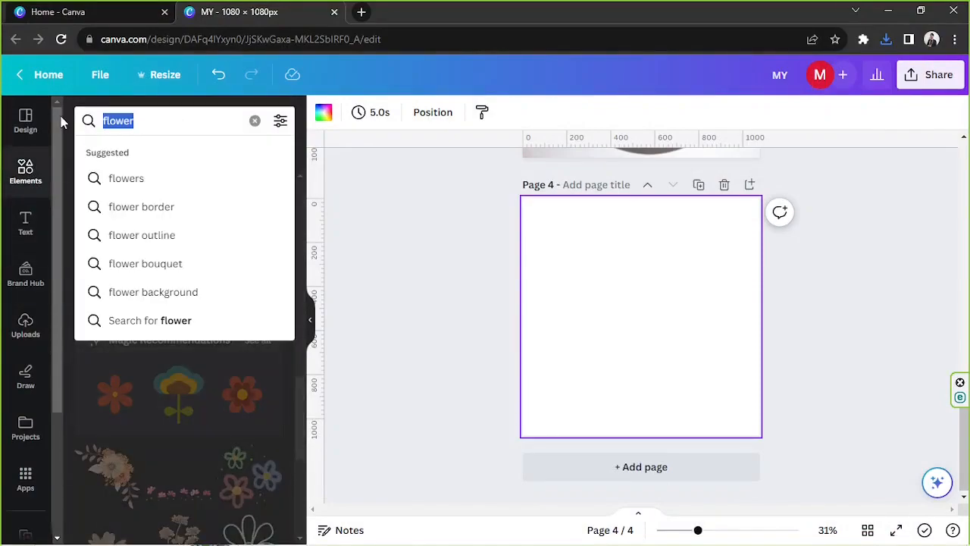
text(candles)
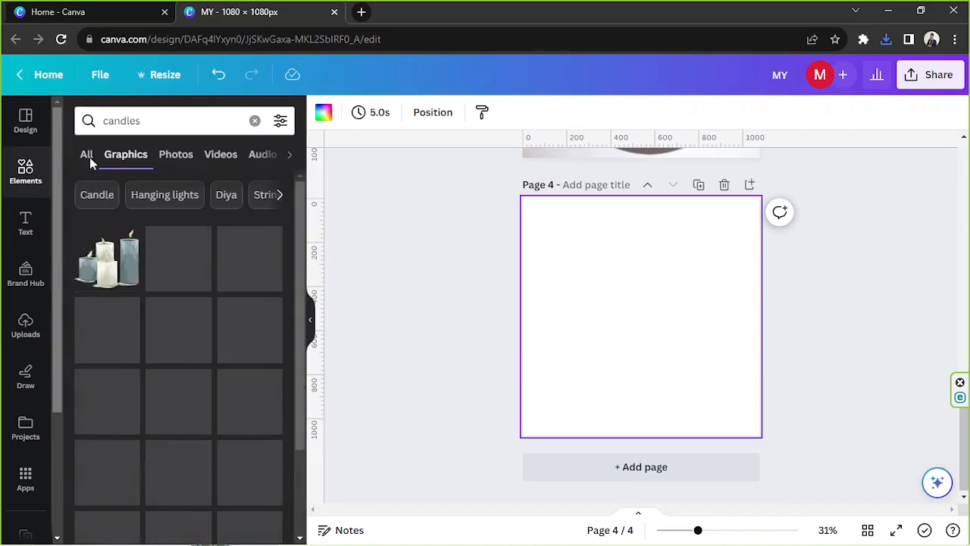
click(175, 154)
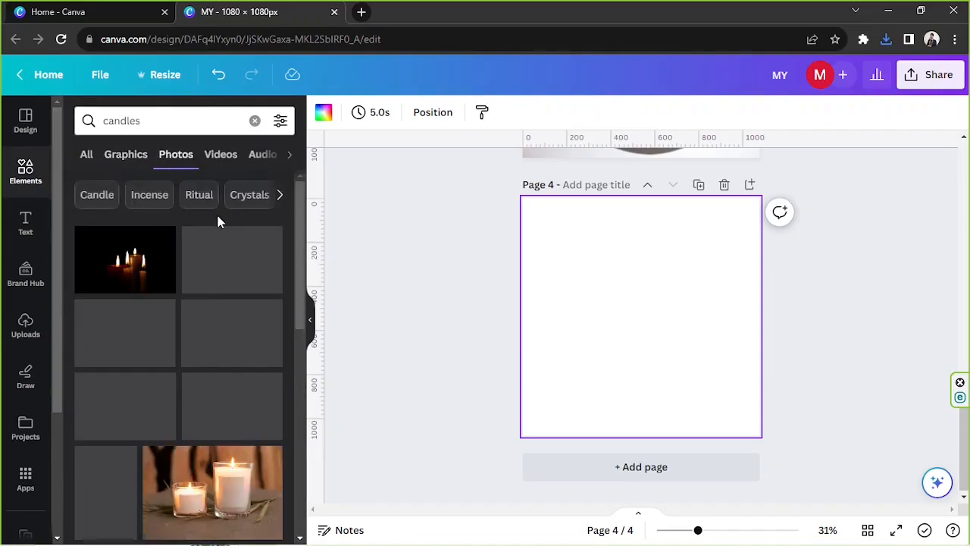
scroll(down, 3)
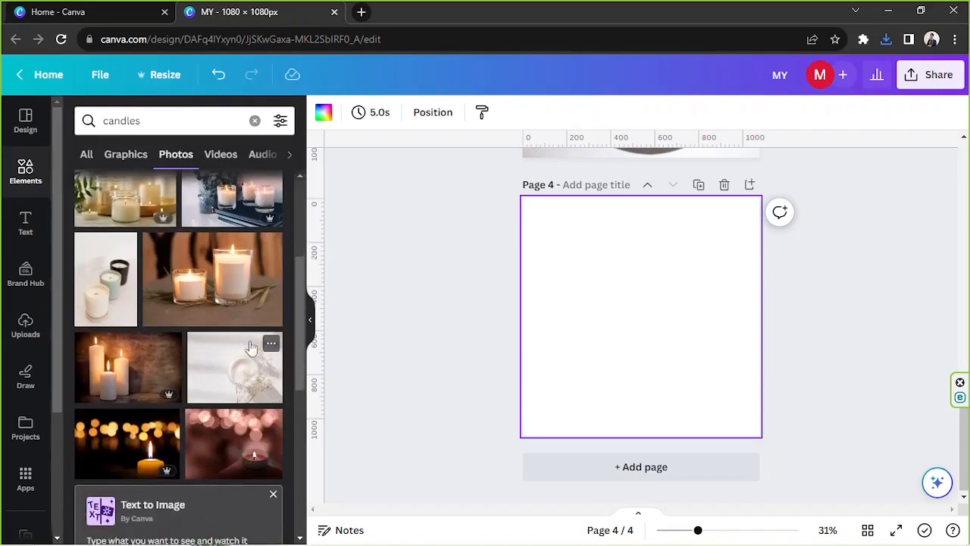
click(212, 278)
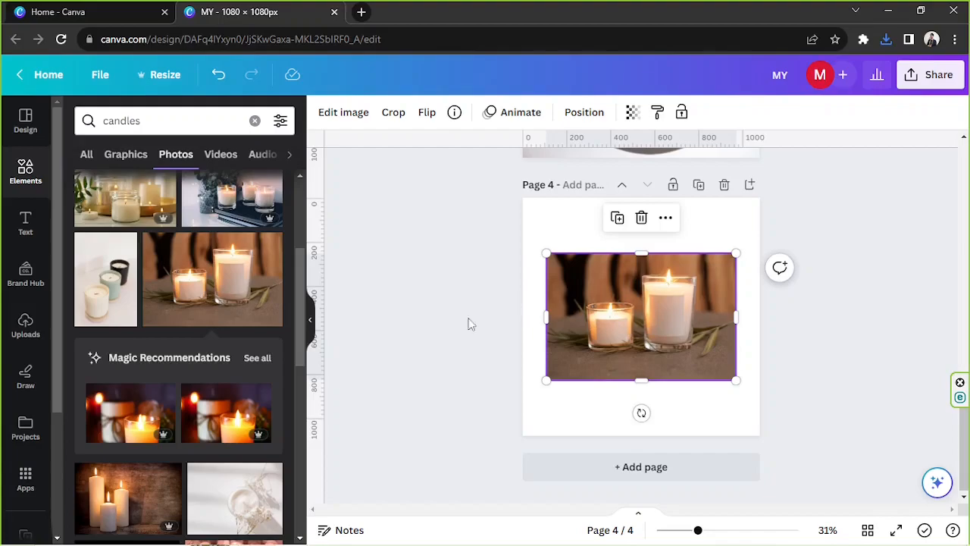
mouse_move(262, 241)
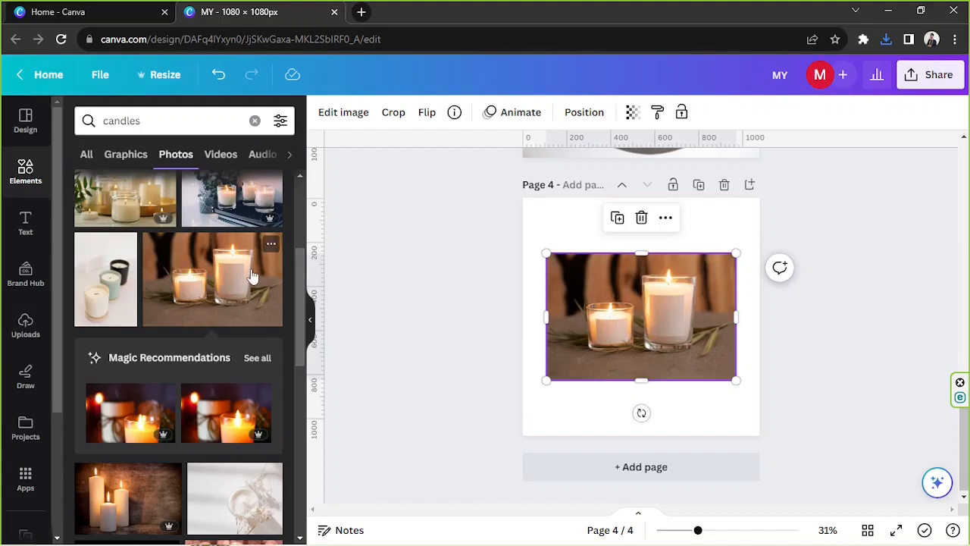
mouse_move(201, 211)
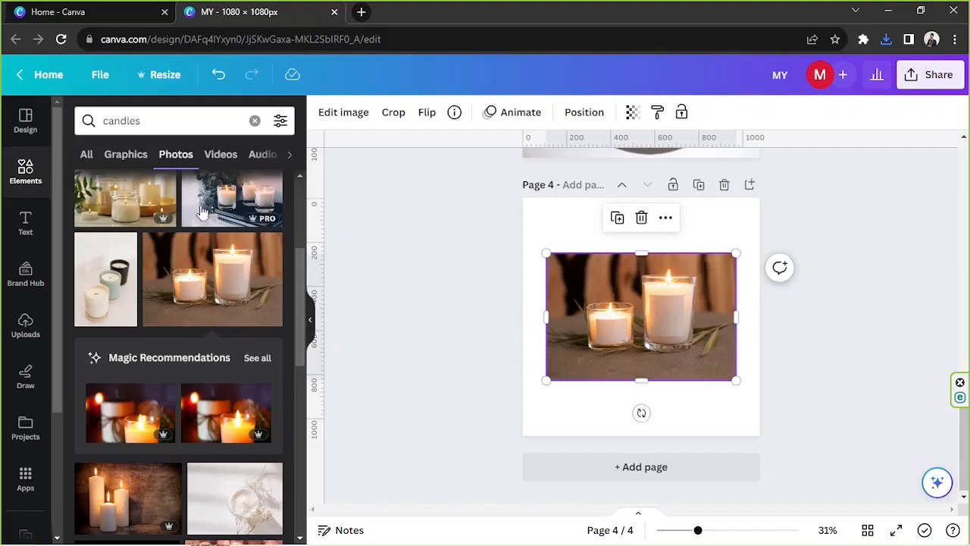
mouse_move(258, 222)
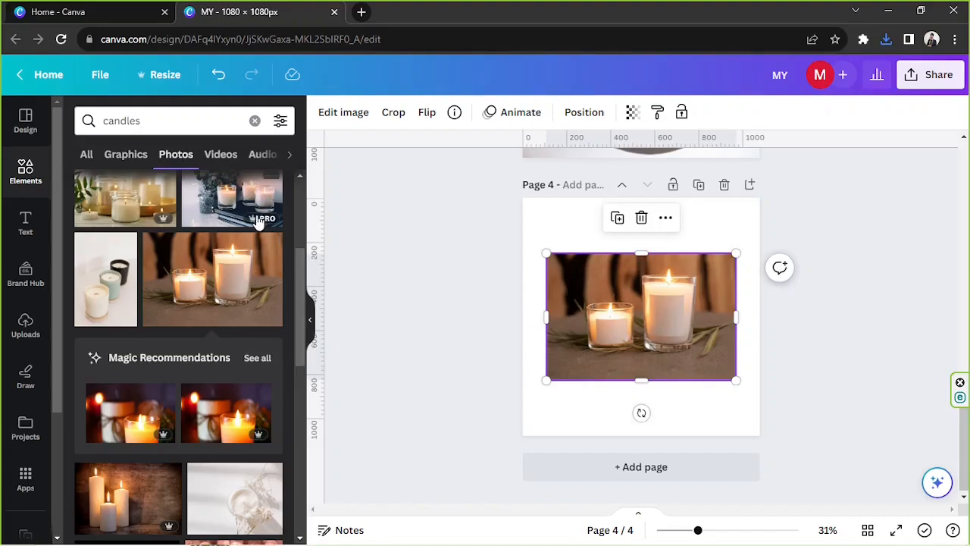
Set the two-candle photo as page 4's background and confirm its framing
right_click(640, 319)
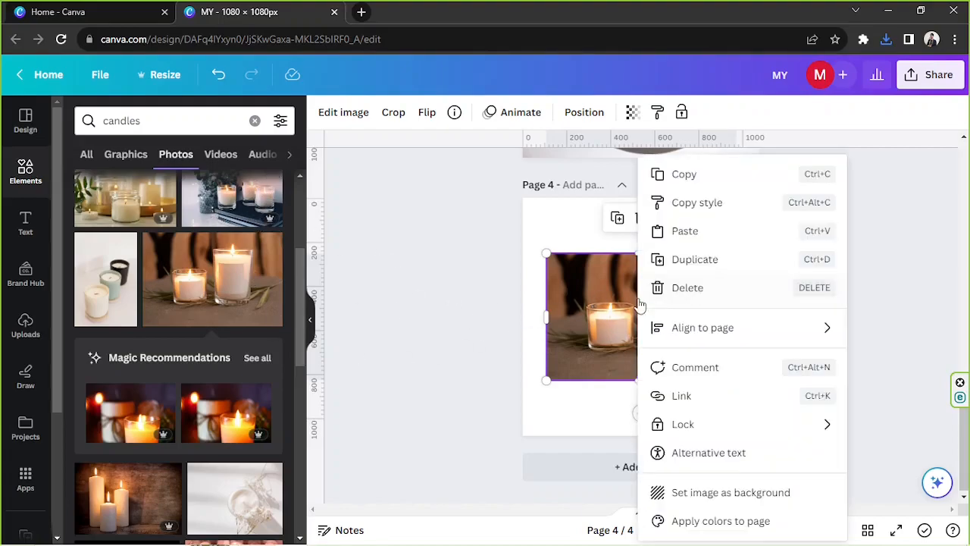
click(641, 317)
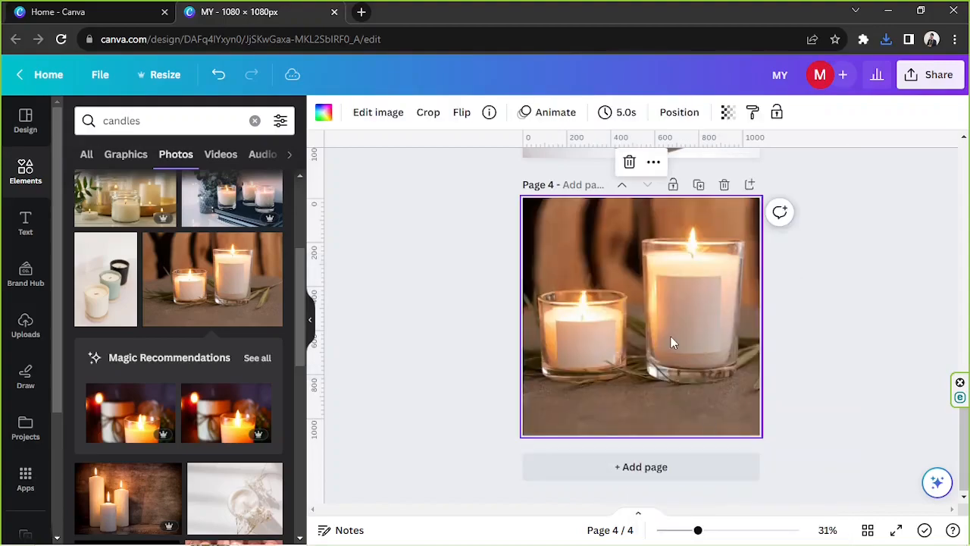
click(427, 112)
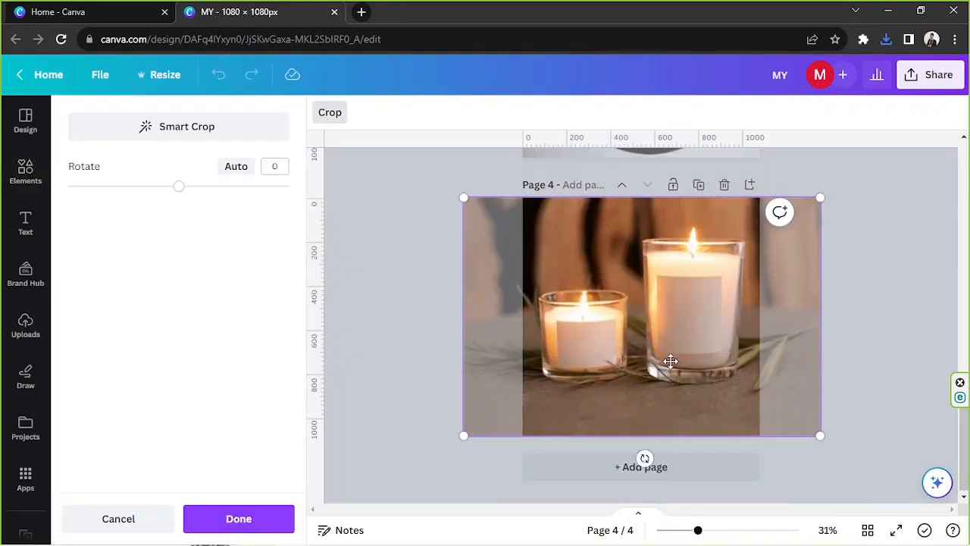
click(238, 519)
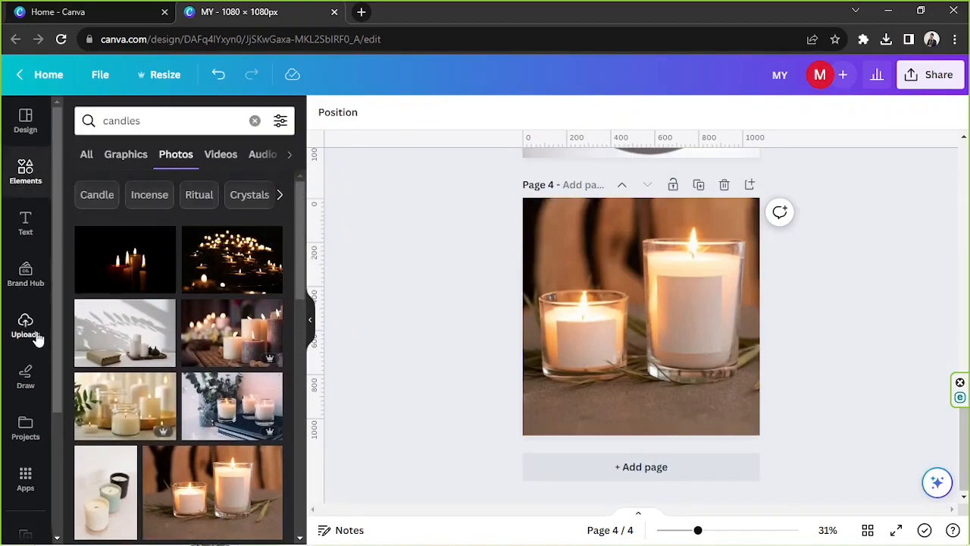
Add the MY Candle label from Uploads onto the page-4 candle photo
click(25, 326)
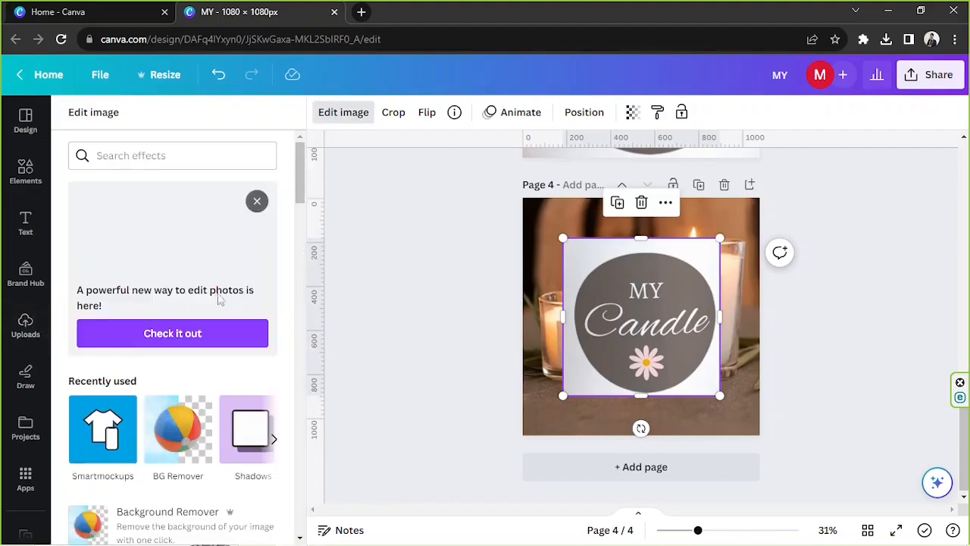
click(177, 428)
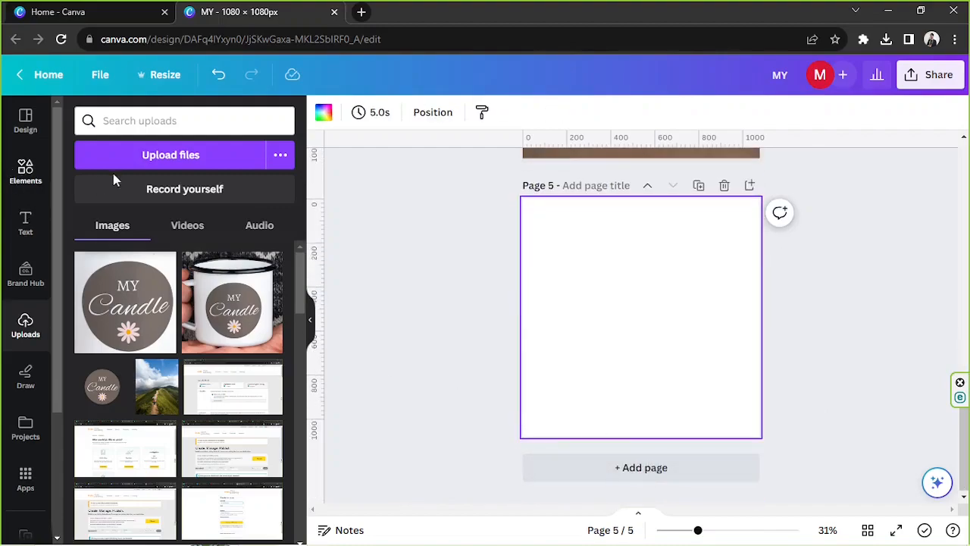
Search photos for 'candles' and reposition the pillar candle photo on page 5
text(candles)
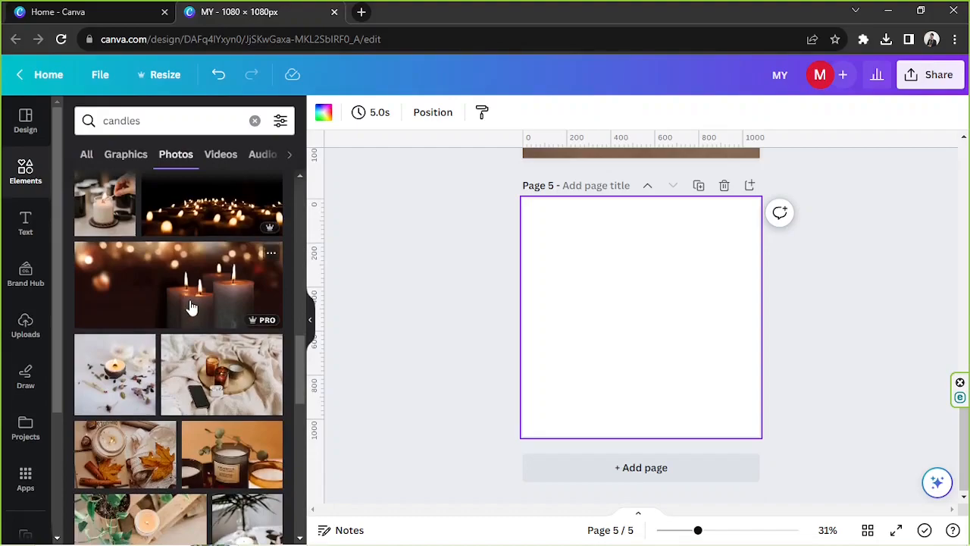
scroll(down, 3)
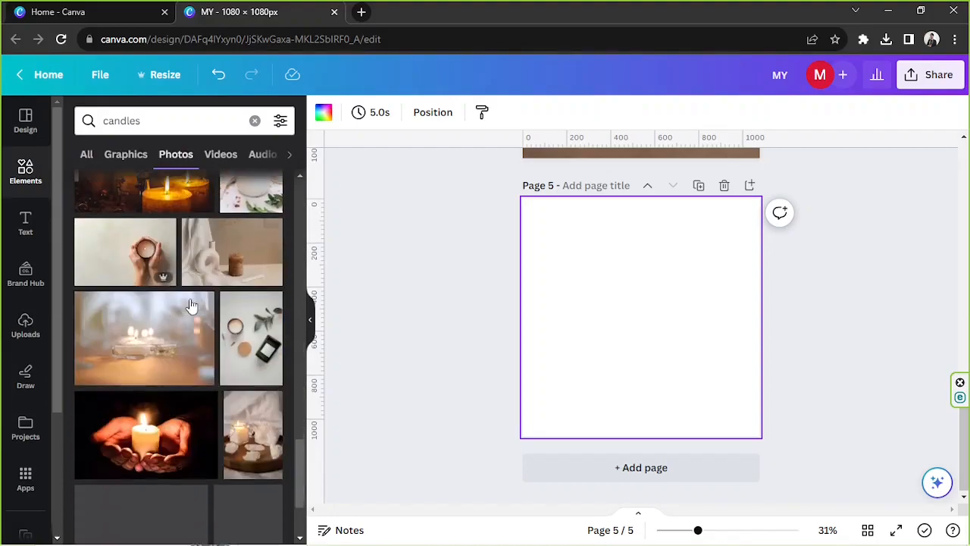
scroll(down, 3)
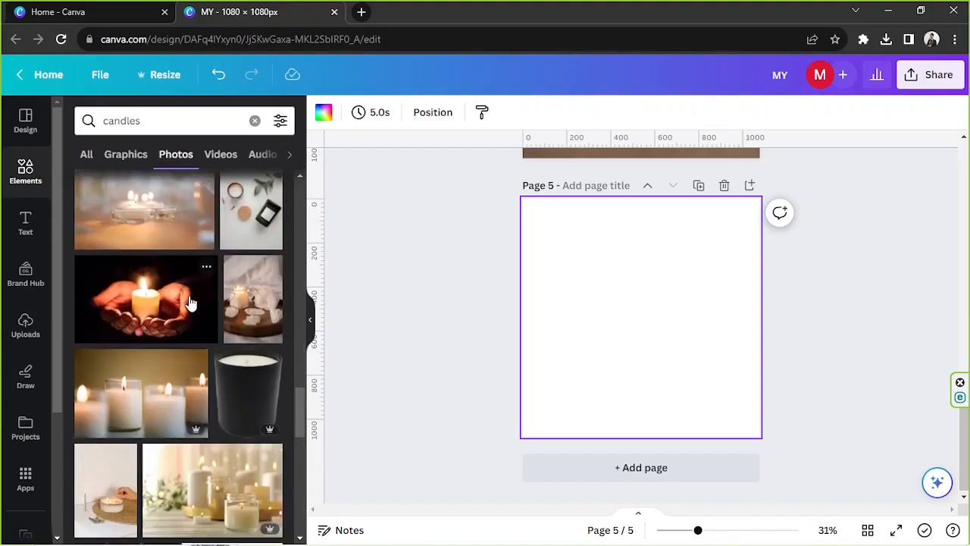
scroll(down, 3)
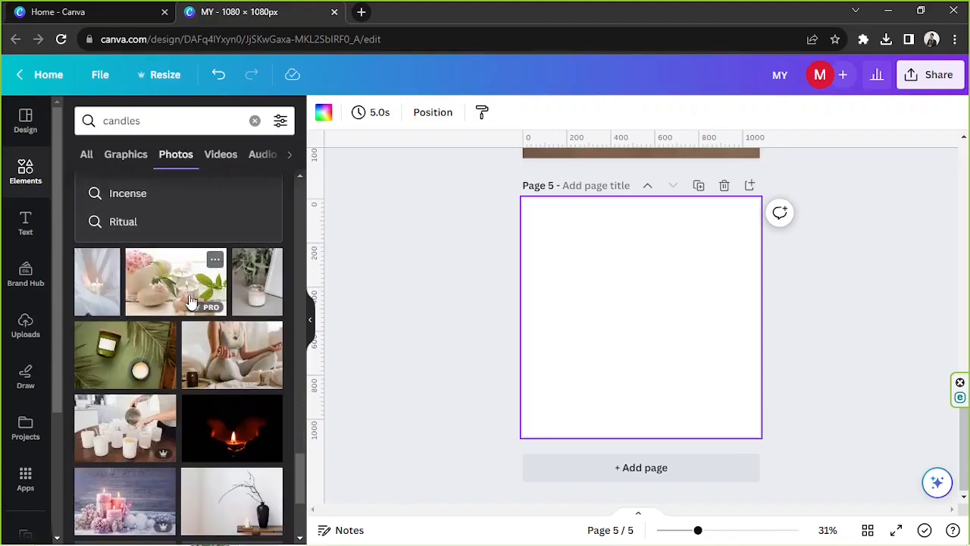
scroll(down, 3)
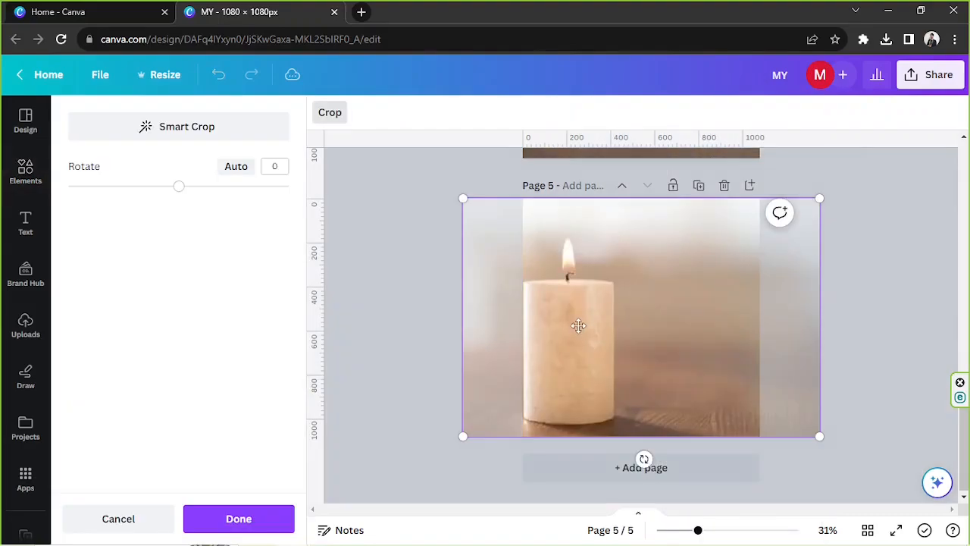
drag(819, 198, 897, 188)
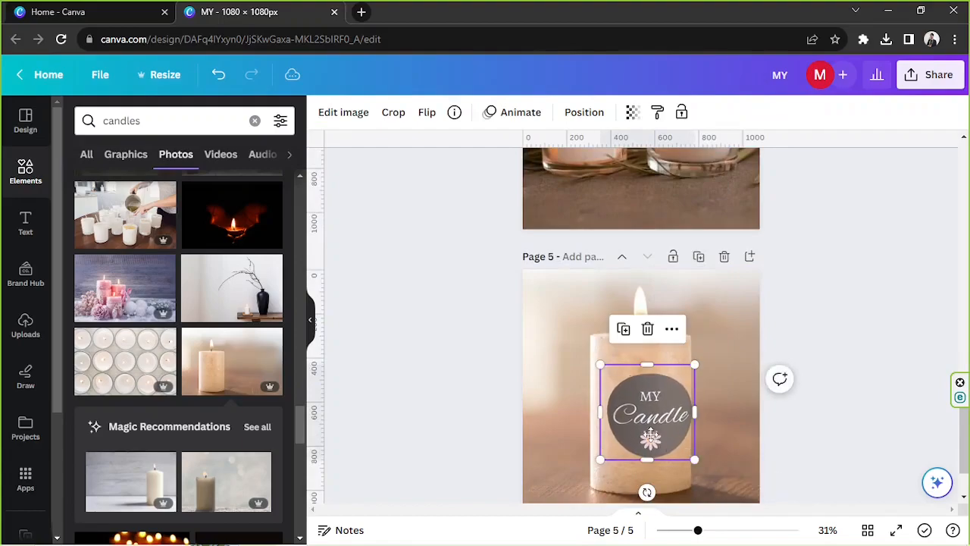
Nudge the MY Candle label onto the candle's centre guide and zoom to check placement
drag(695, 460, 696, 468)
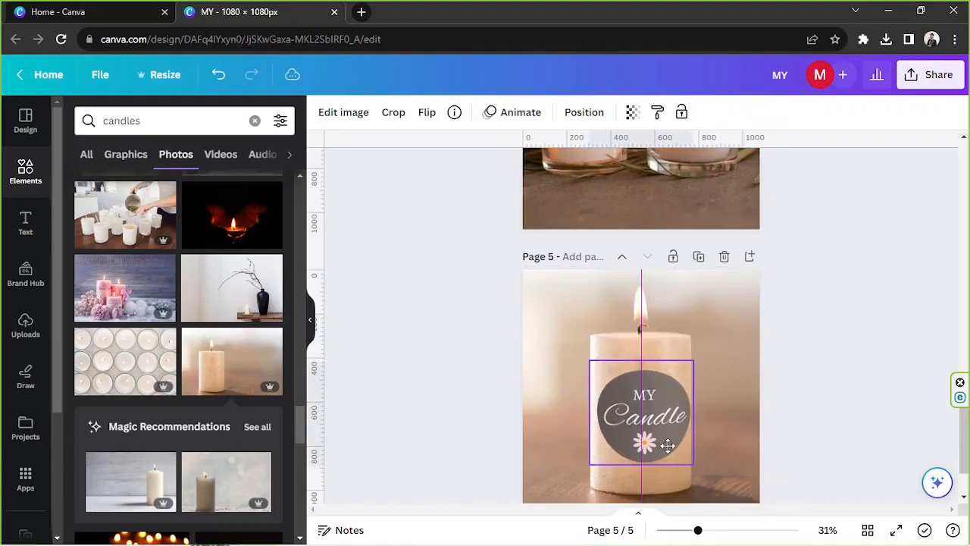
click(643, 413)
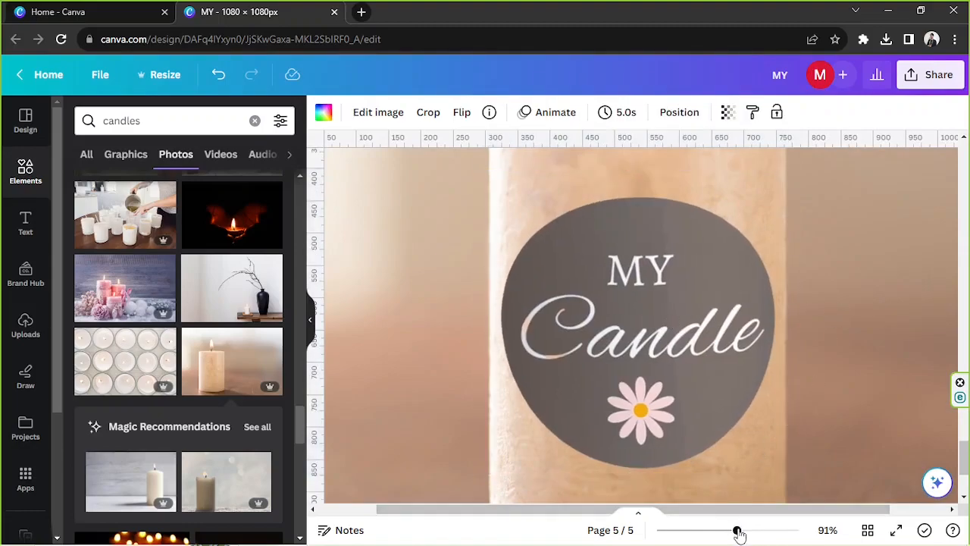
drag(737, 530, 694, 530)
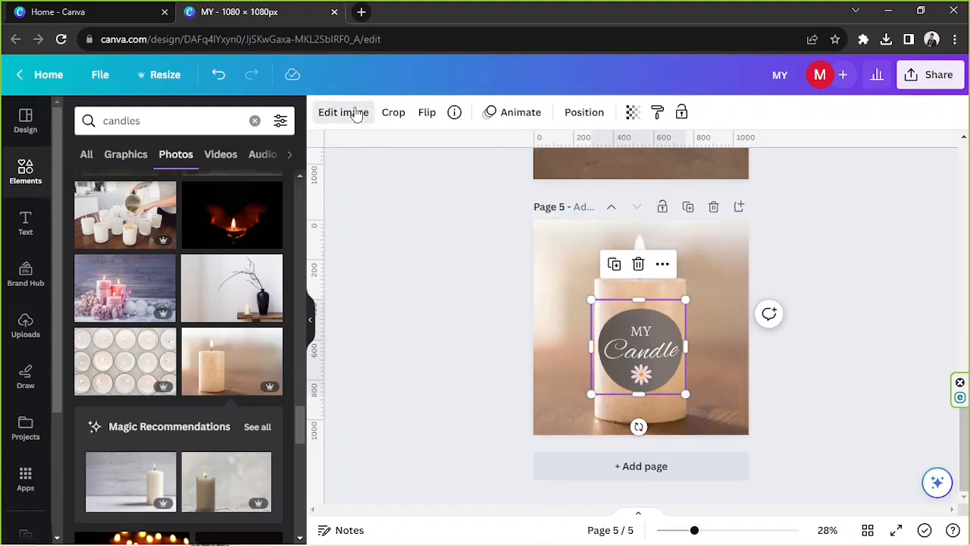
Apply the Whimsical filter to the MY Candle label from the full filter list
click(344, 112)
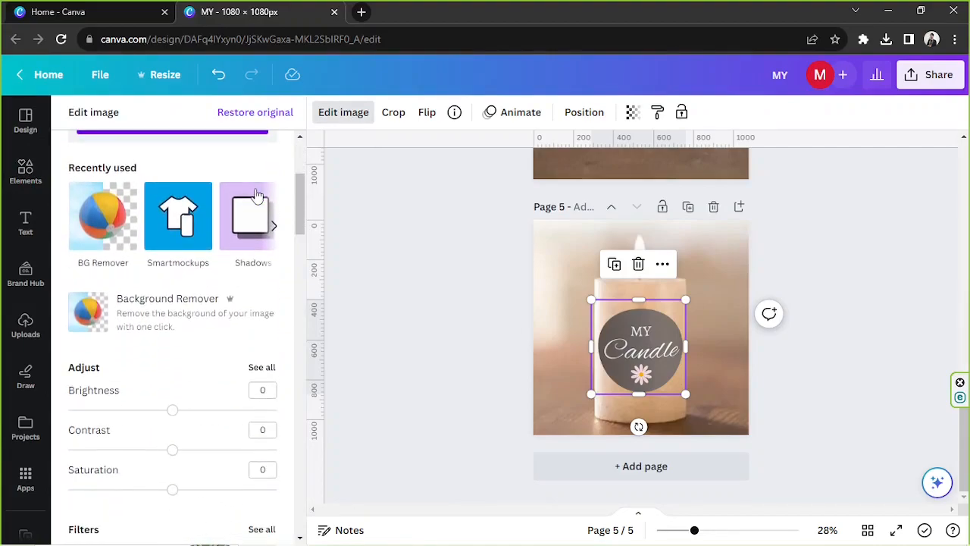
scroll(down, 3)
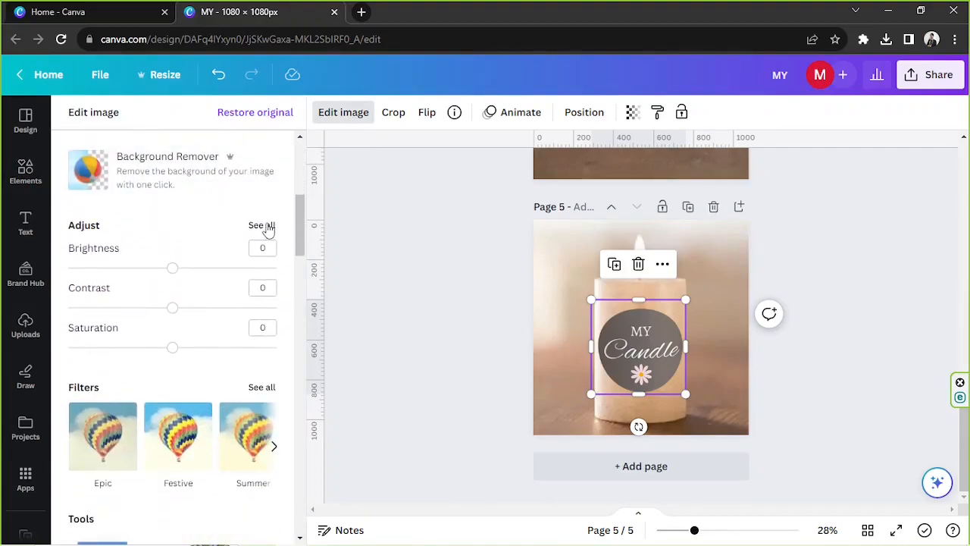
click(261, 225)
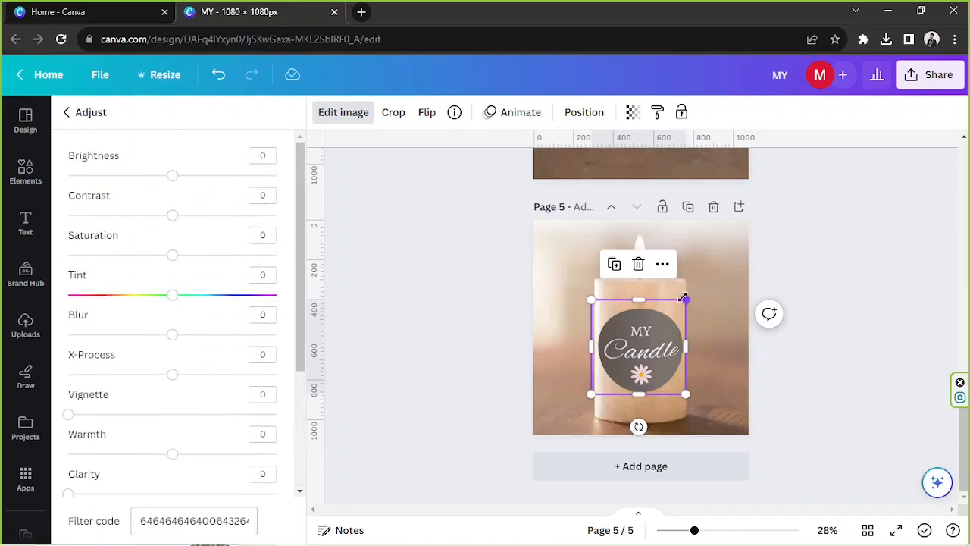
mouse_move(633, 293)
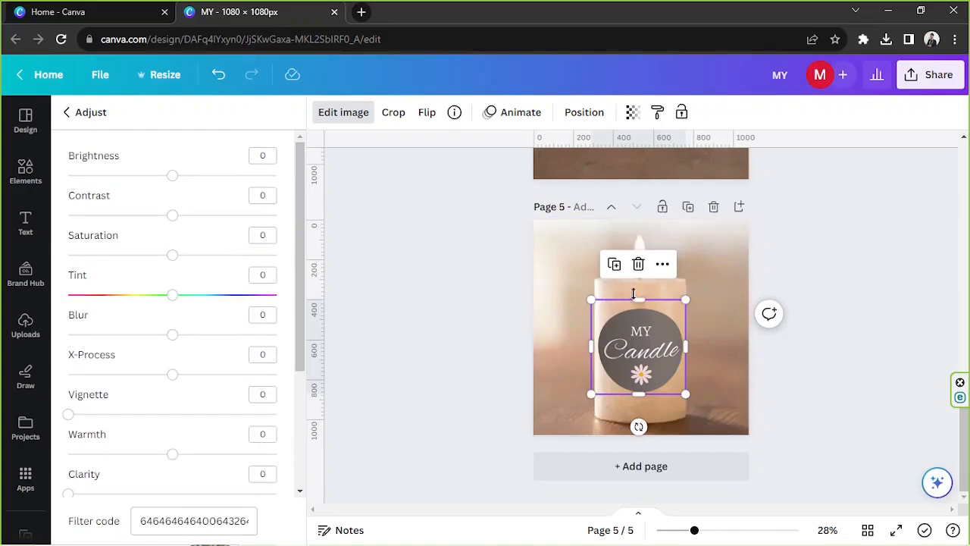
mouse_move(67, 112)
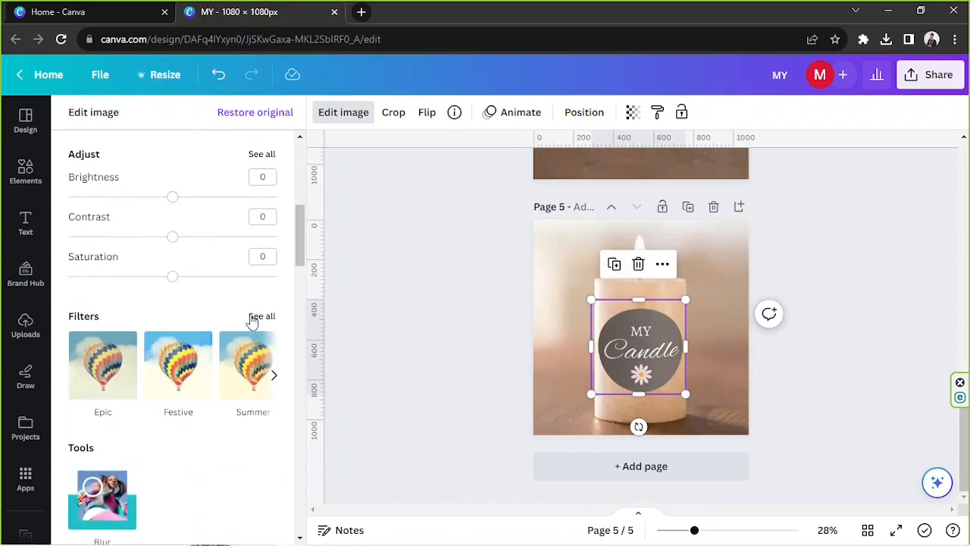
click(261, 316)
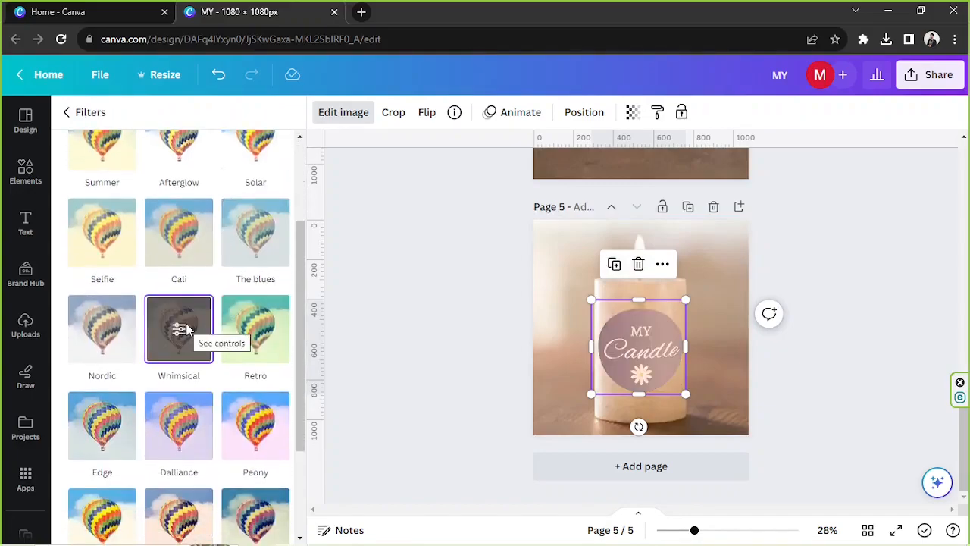
click(178, 329)
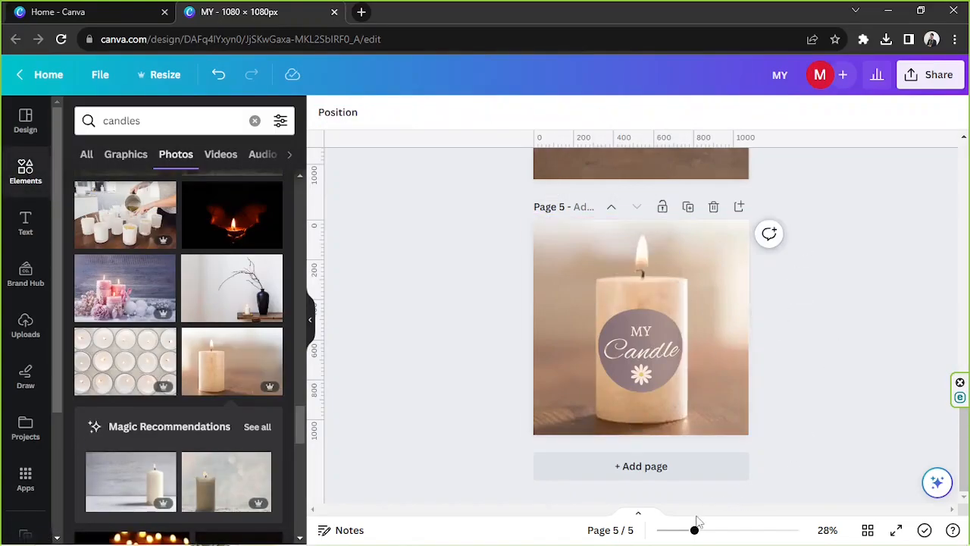
drag(694, 530, 705, 530)
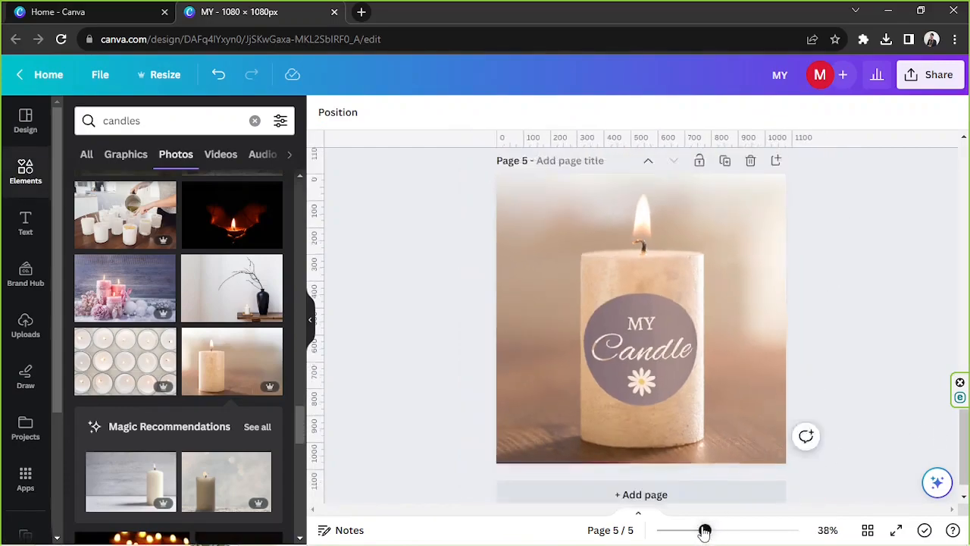
drag(704, 530, 695, 530)
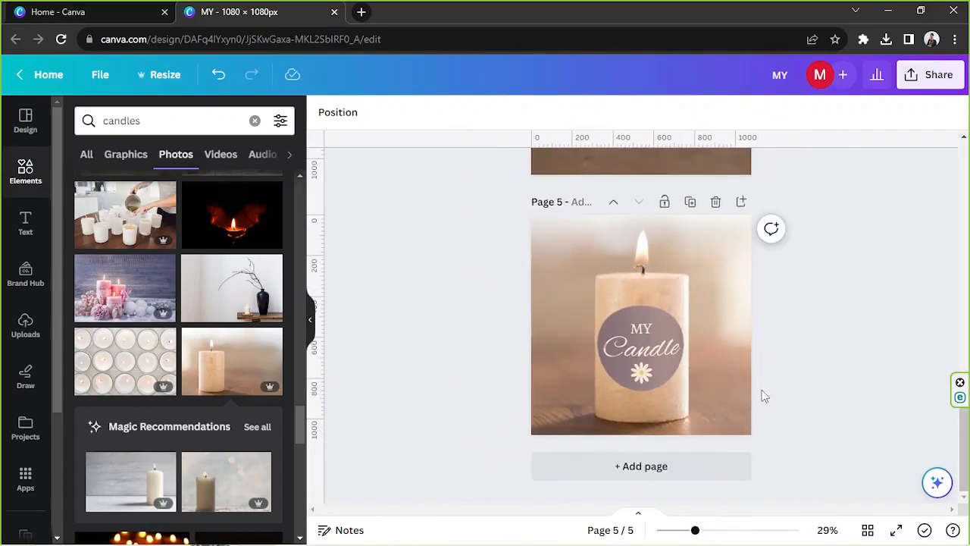